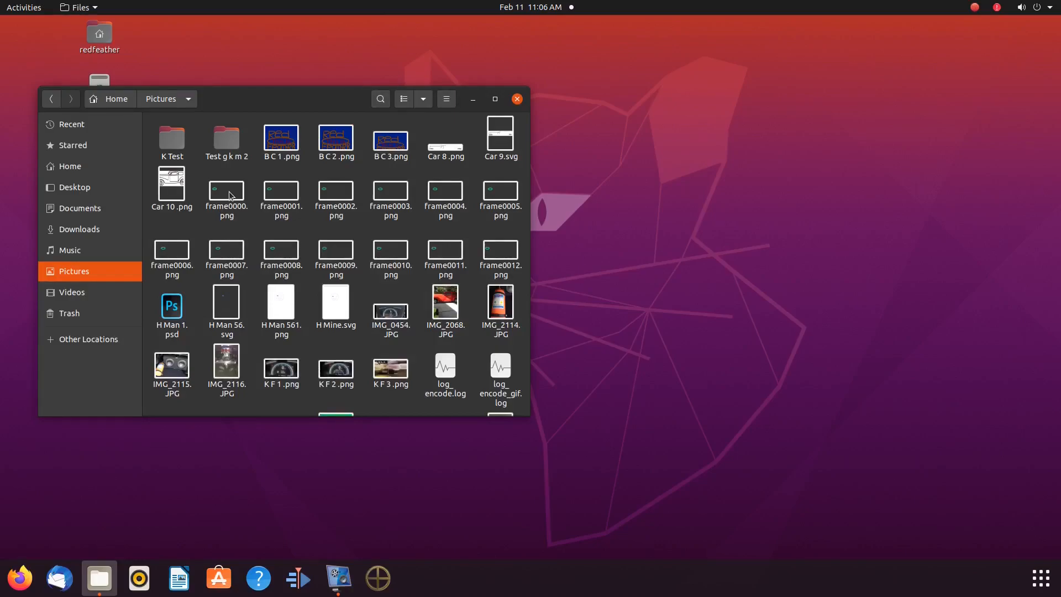
# - Preview frame0000.png, the green ring on a transparent background, in Image Viewer
pyautogui.click(225, 195)
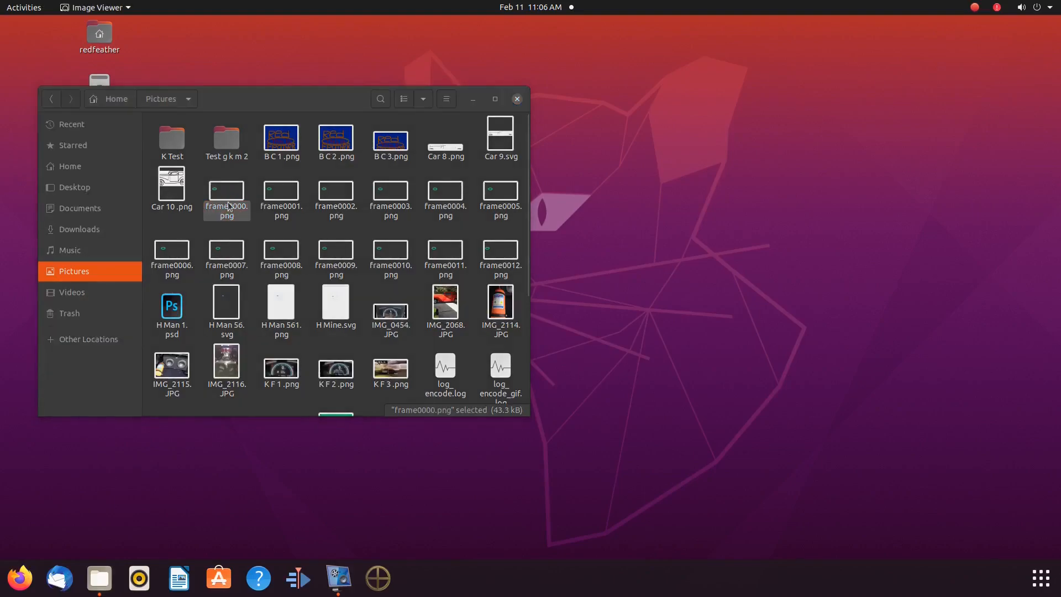
pyautogui.doubleClick(225, 189)
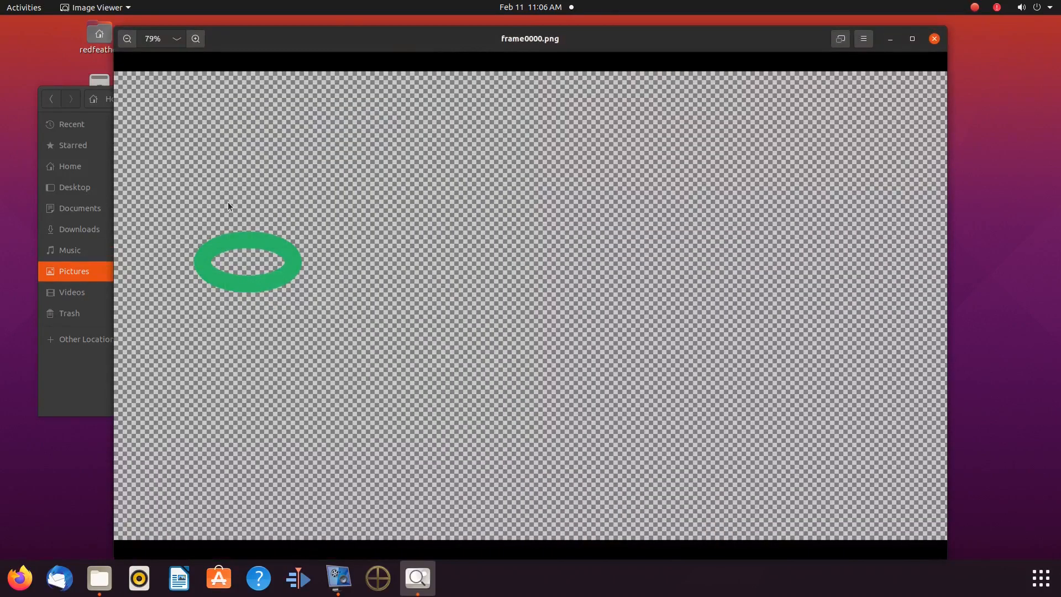
pyautogui.moveTo(400, 242)
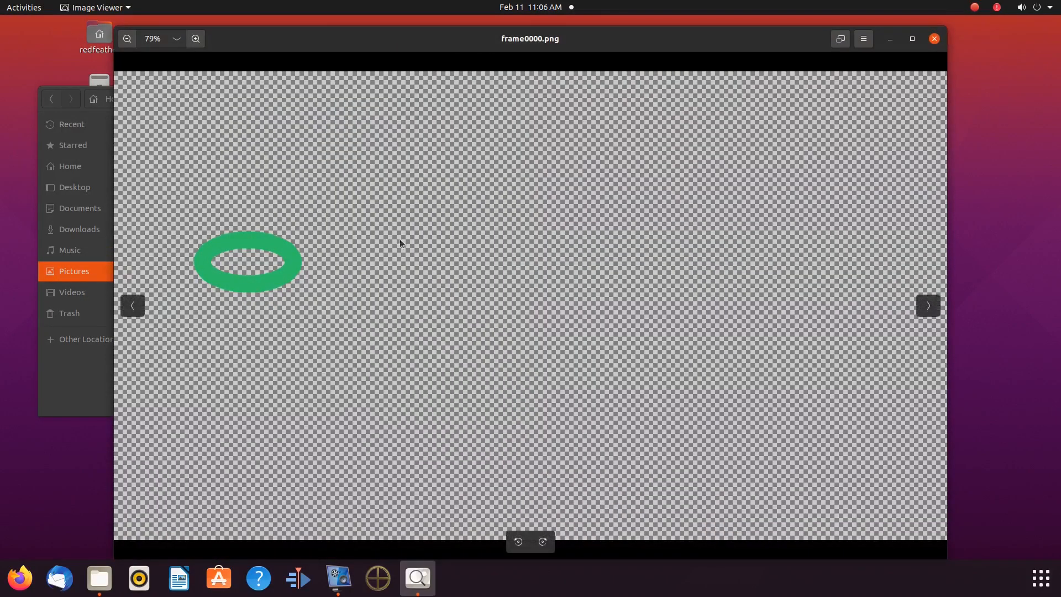
pyautogui.moveTo(463, 332)
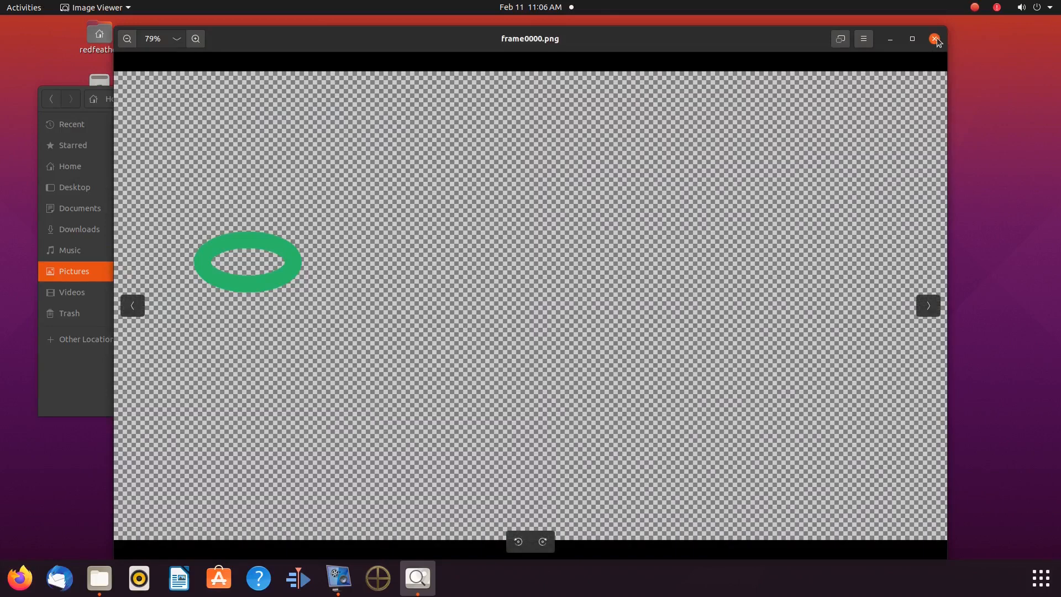
# - Close the preview, locate Untitled.gif in Pictures and bring up its properties
pyautogui.click(936, 38)
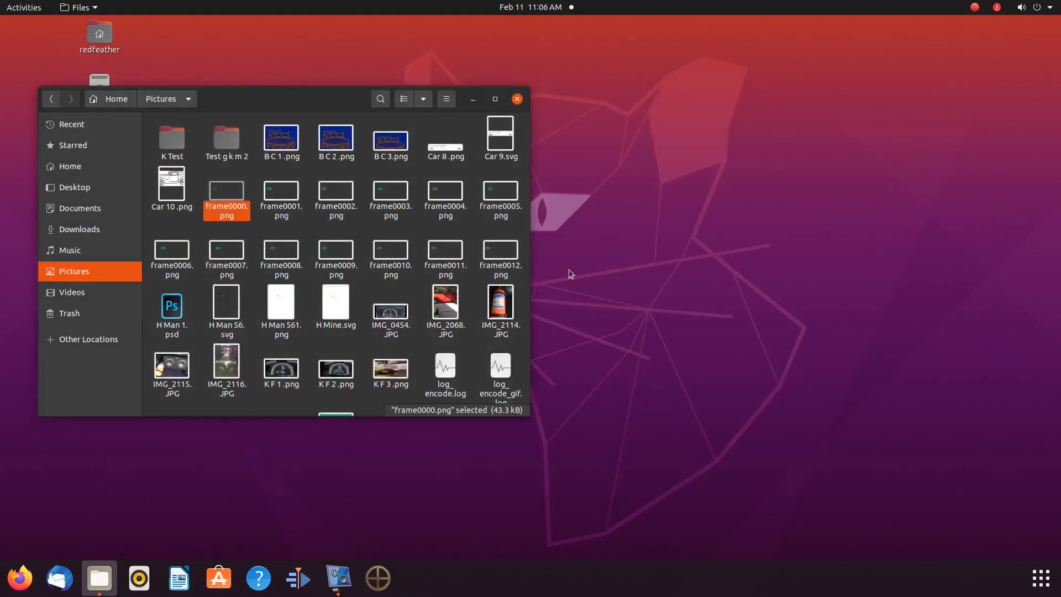
pyautogui.moveTo(359, 347)
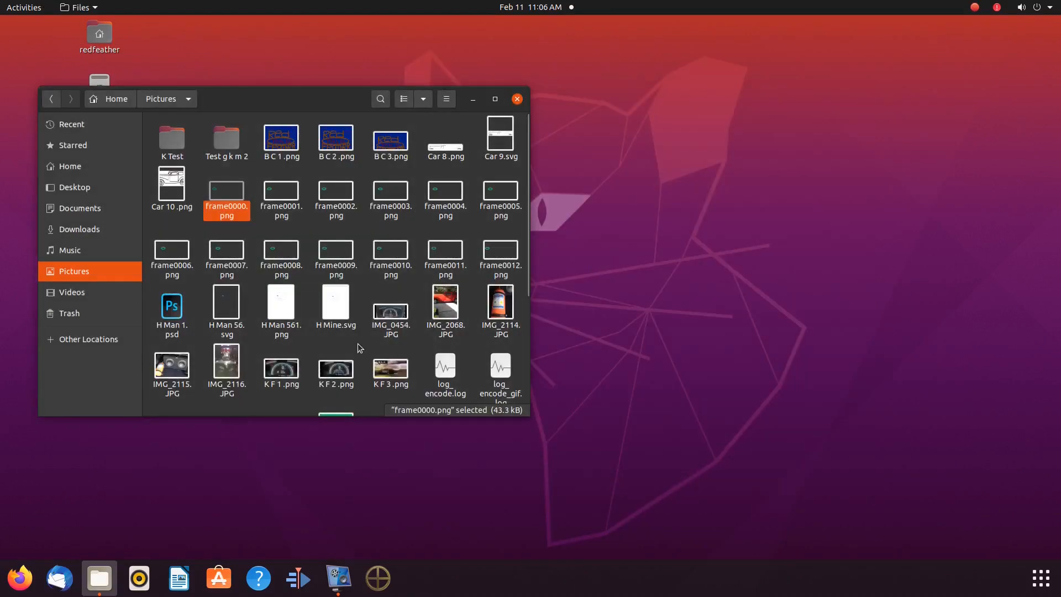
pyautogui.scroll(-3)
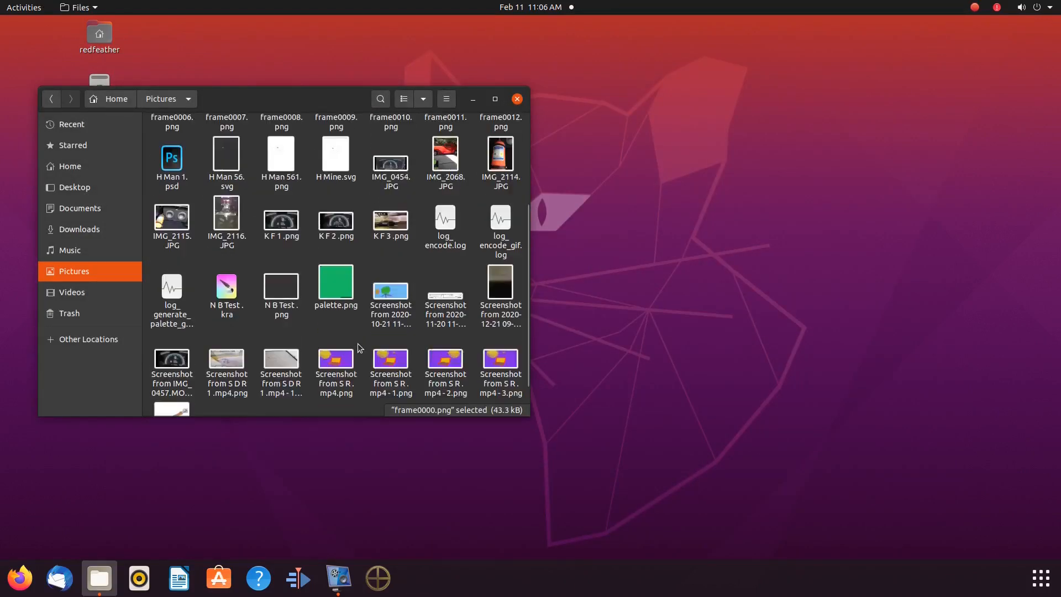
pyautogui.scroll(-3)
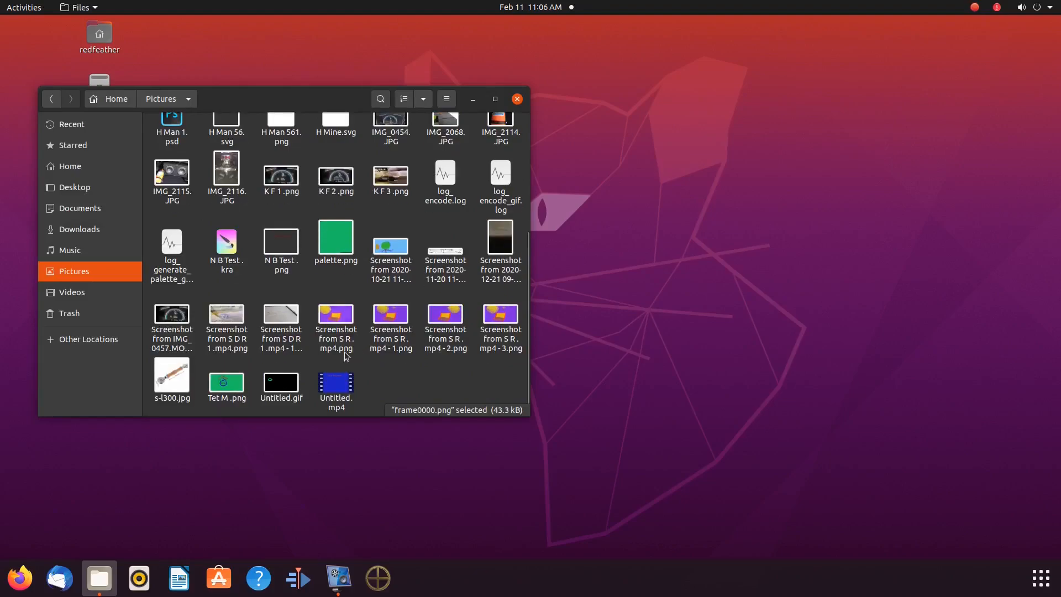
pyautogui.moveTo(277, 392)
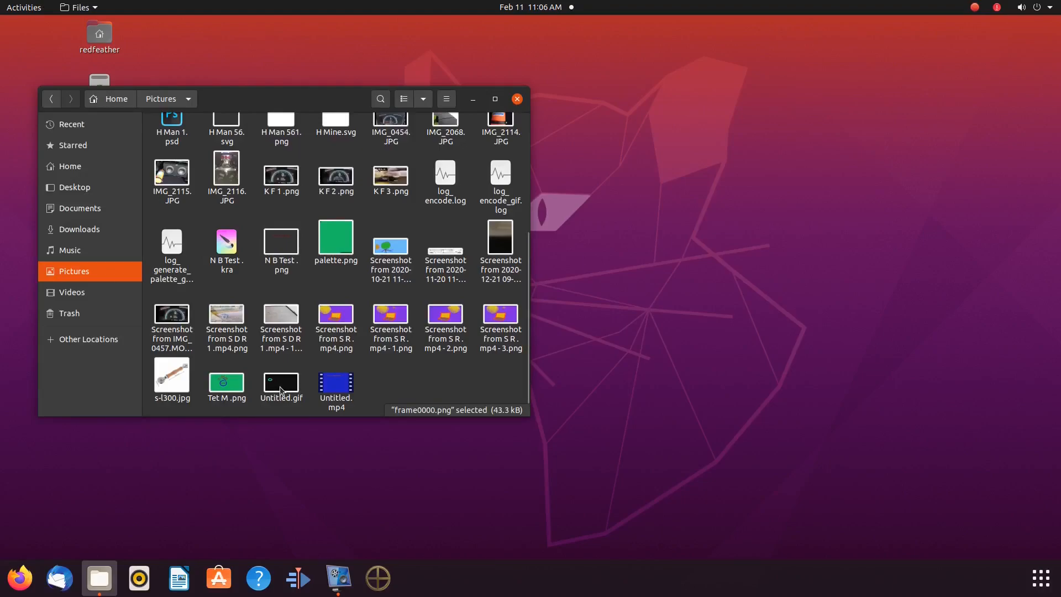
pyautogui.click(280, 385)
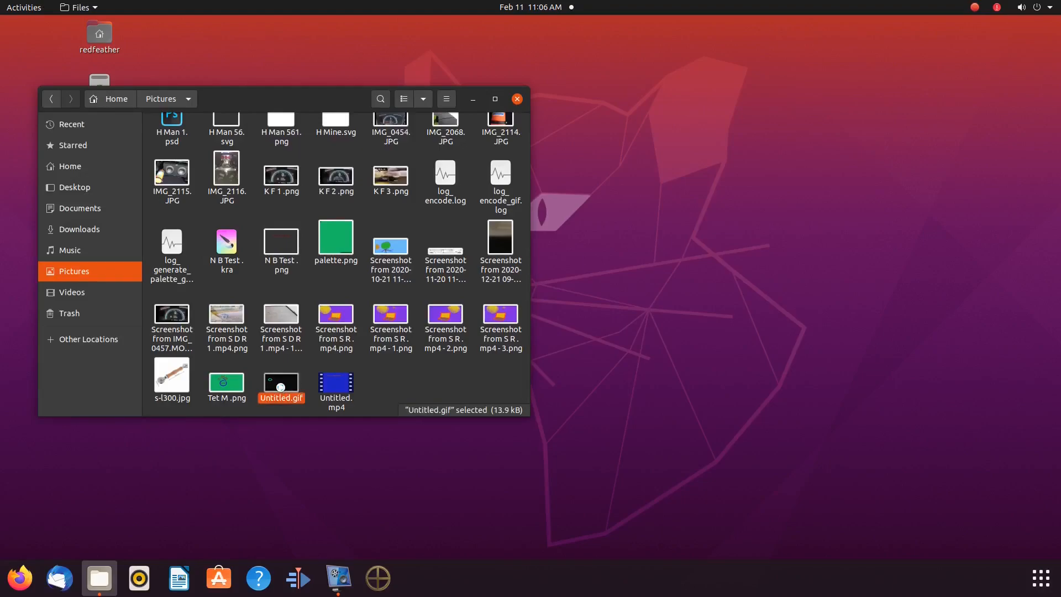
pyautogui.doubleClick(280, 386)
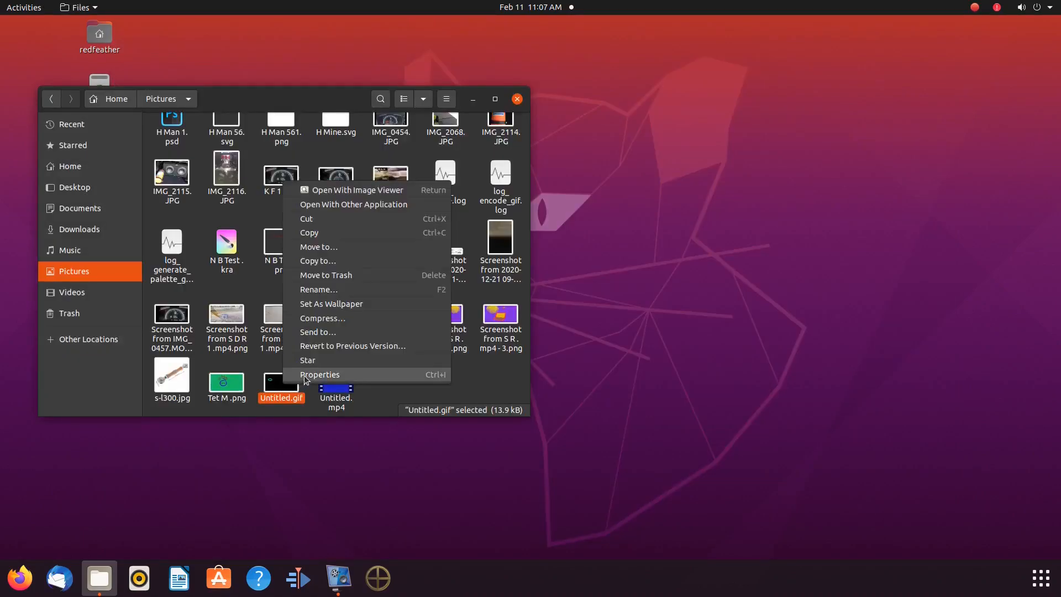
pyautogui.click(319, 375)
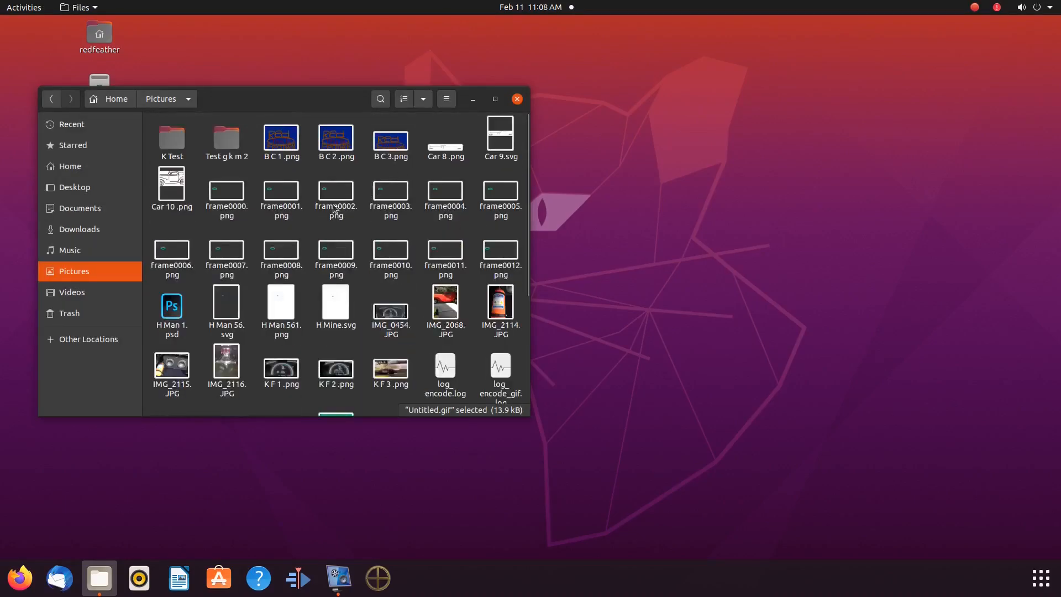
pyautogui.rightClick(226, 195)
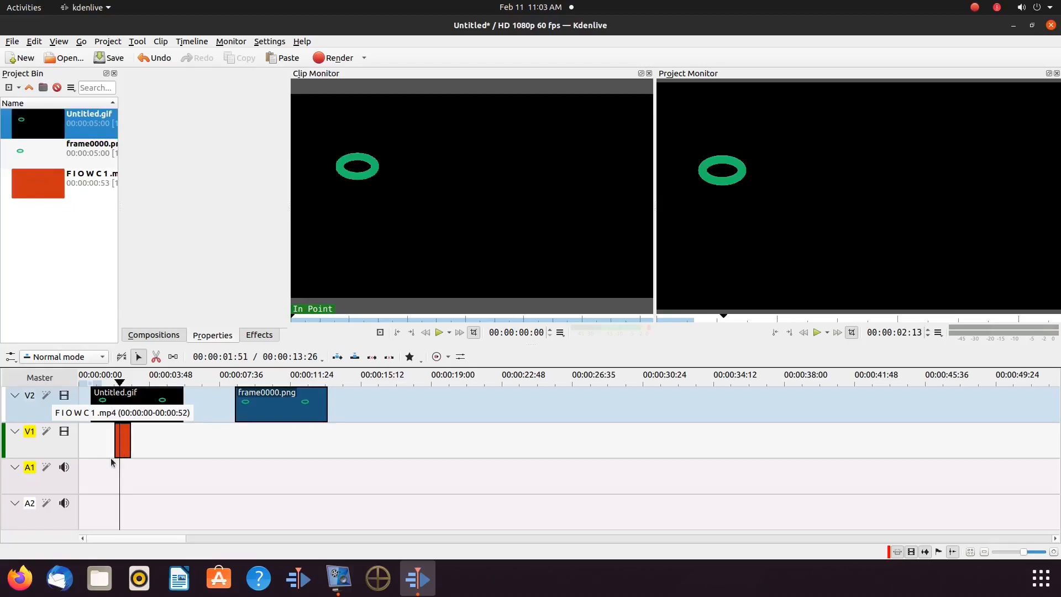
# - Move the orange FIOWC1.mp4 clip on V1 under frame0000.png so the ring overlays it
pyautogui.click(816, 332)
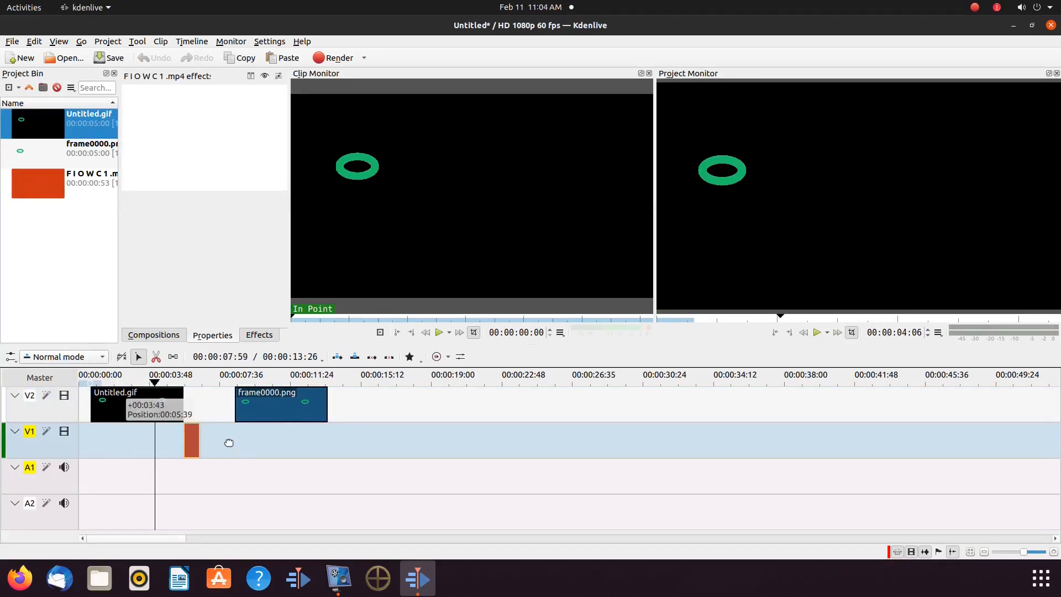
pyautogui.moveTo(192, 443); pyautogui.dragTo(261, 440)
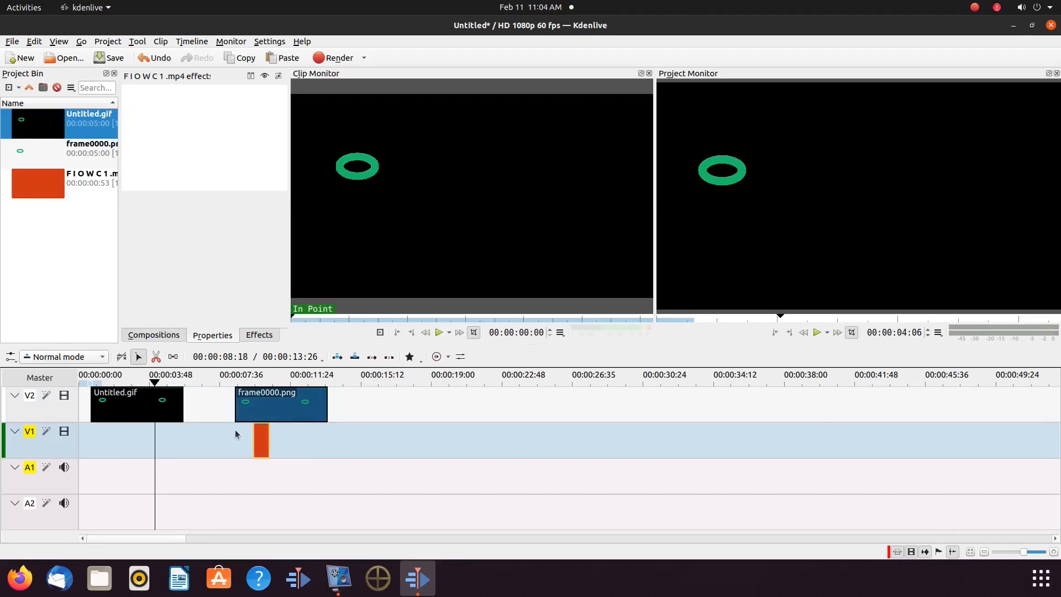
pyautogui.moveTo(265, 409)
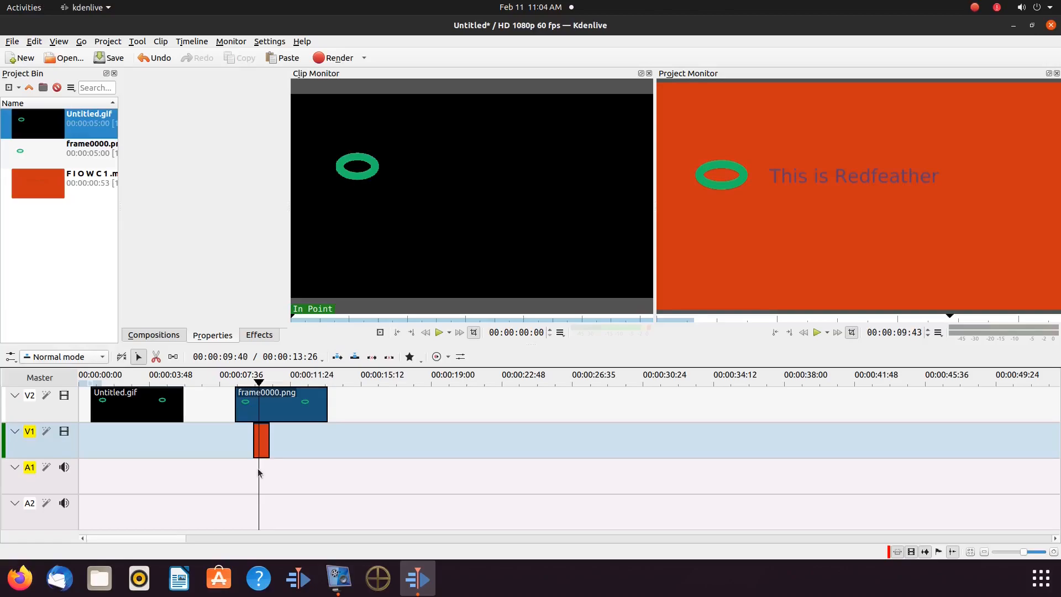
# - Place a second Untitled.gif clip on V2 above the orange clip near 7 seconds
pyautogui.moveTo(135, 404); pyautogui.dragTo(279, 440)
pyautogui.write('af')
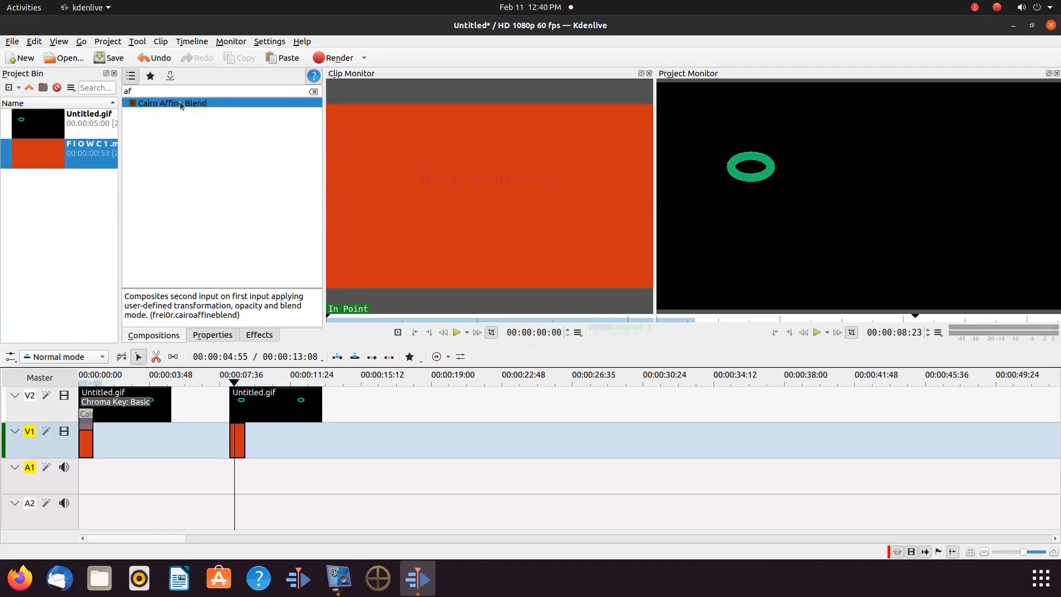
pyautogui.moveTo(234, 310)
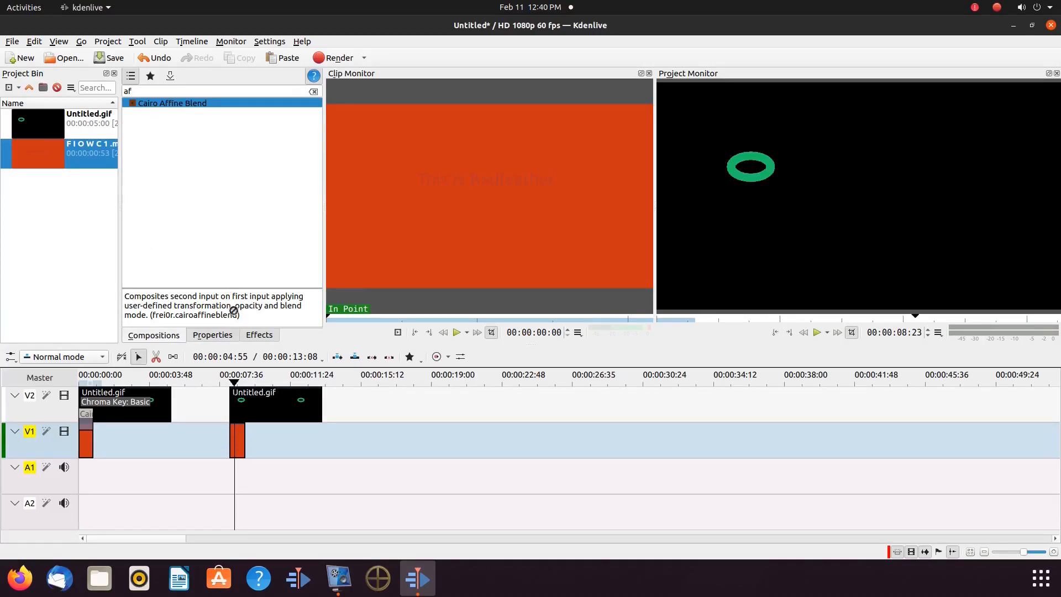
# - Add a Cairo Affine Blend composition between the second Untitled.gif and the orange clip
pyautogui.moveTo(172, 103); pyautogui.dragTo(273, 450)
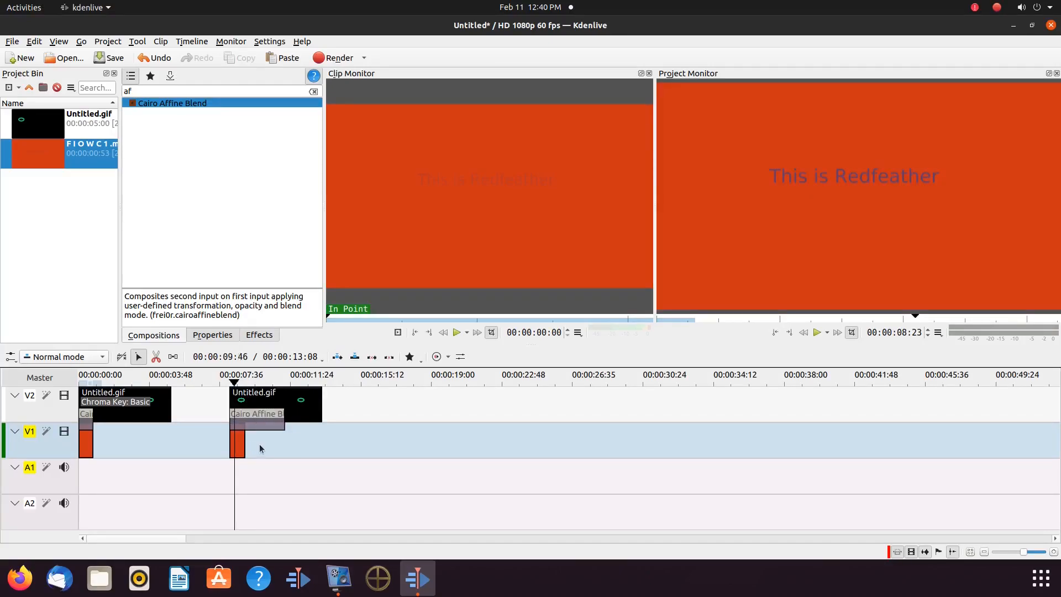
pyautogui.click(257, 414)
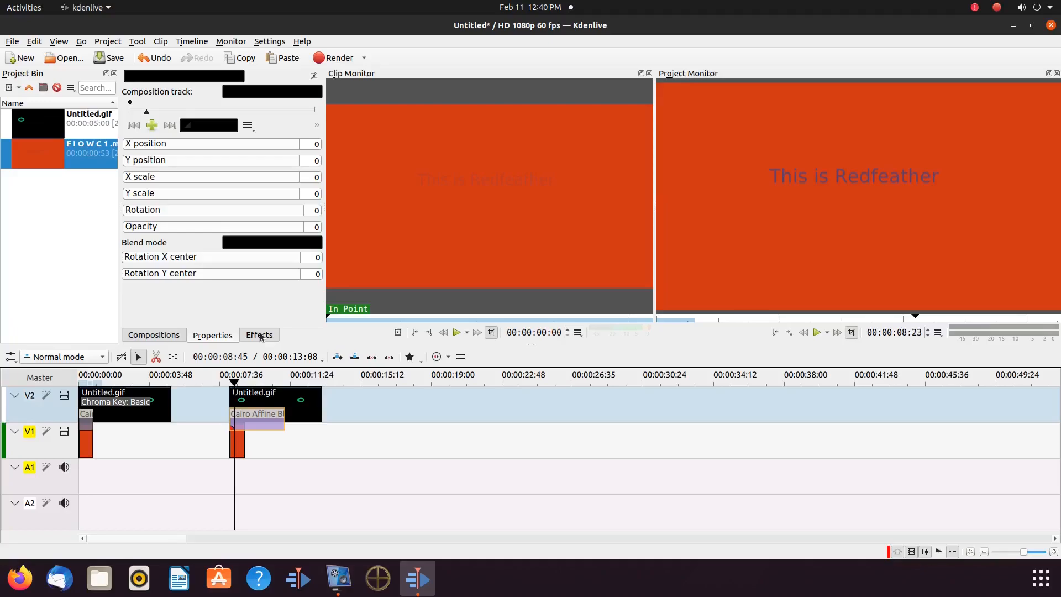
# - Show the video effects catalogue to find Chroma Key: Basic
pyautogui.click(258, 335)
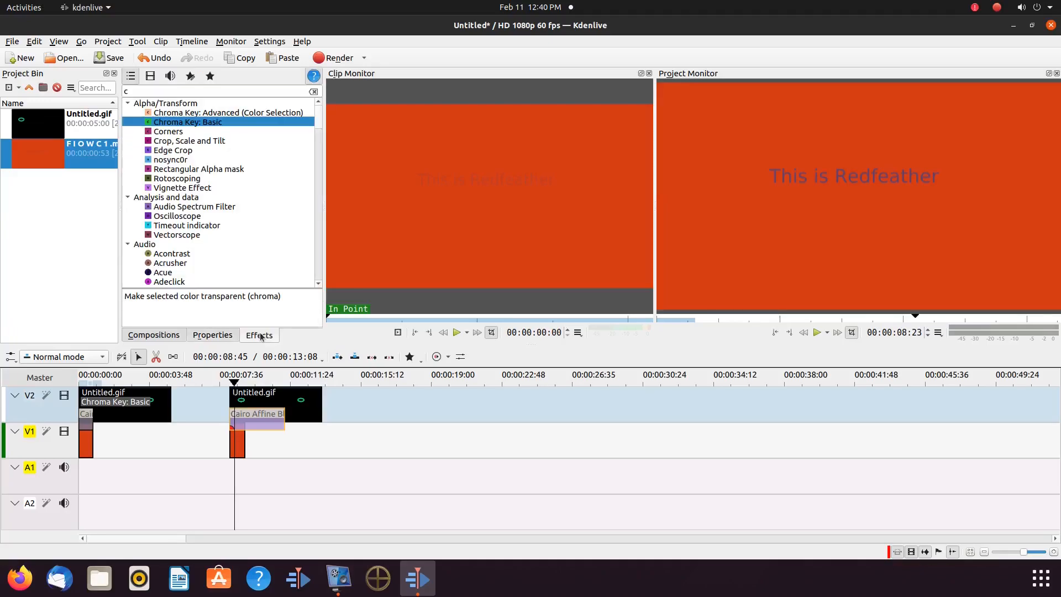
pyautogui.moveTo(168, 131)
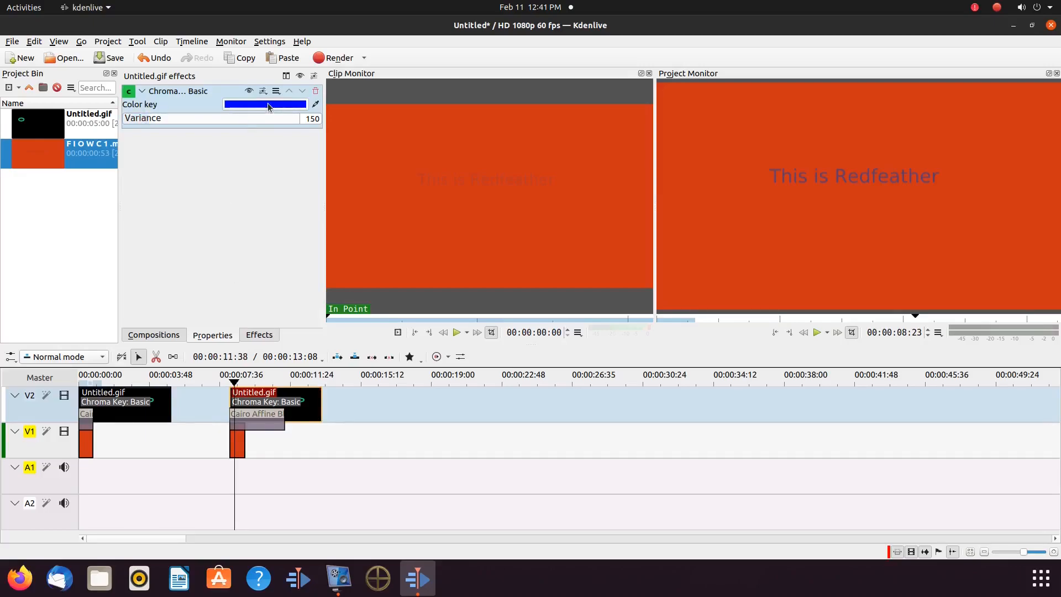
# - Change the Basic Chroma Key colour on the second Untitled.gif clip to white
pyautogui.click(264, 104)
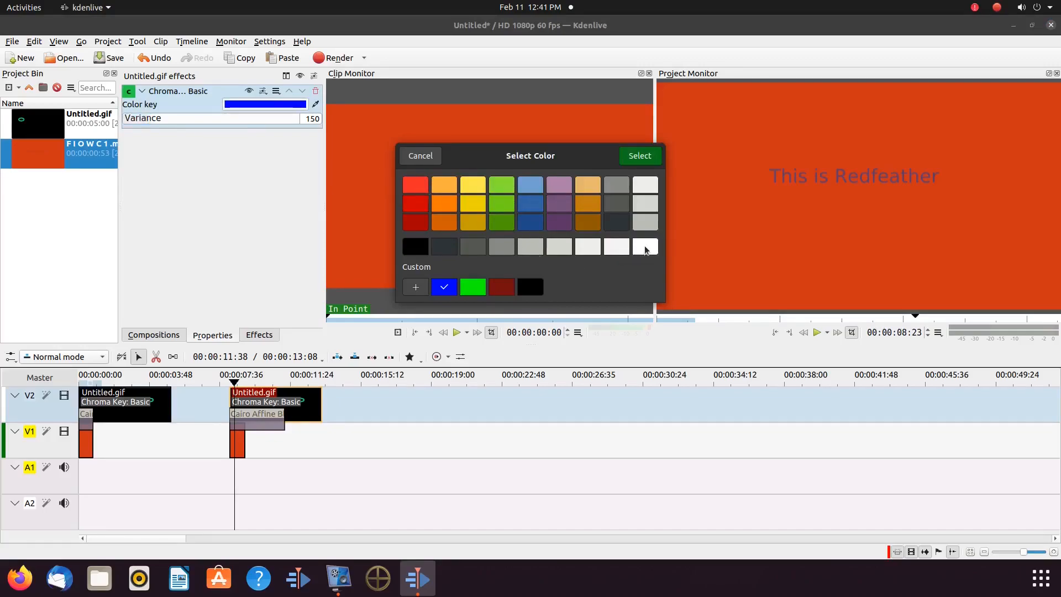
pyautogui.click(643, 247)
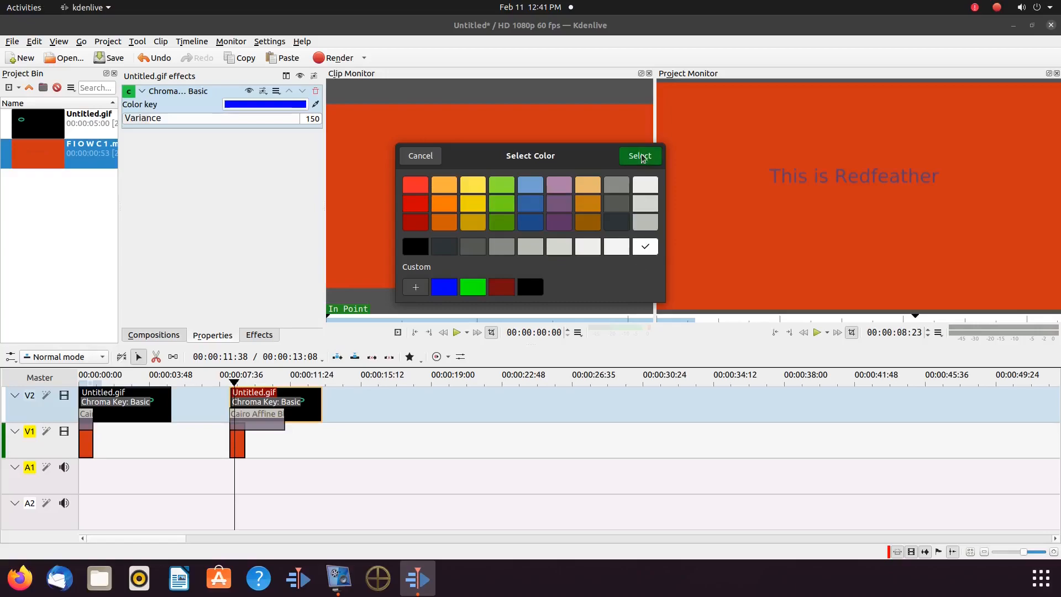
pyautogui.click(638, 156)
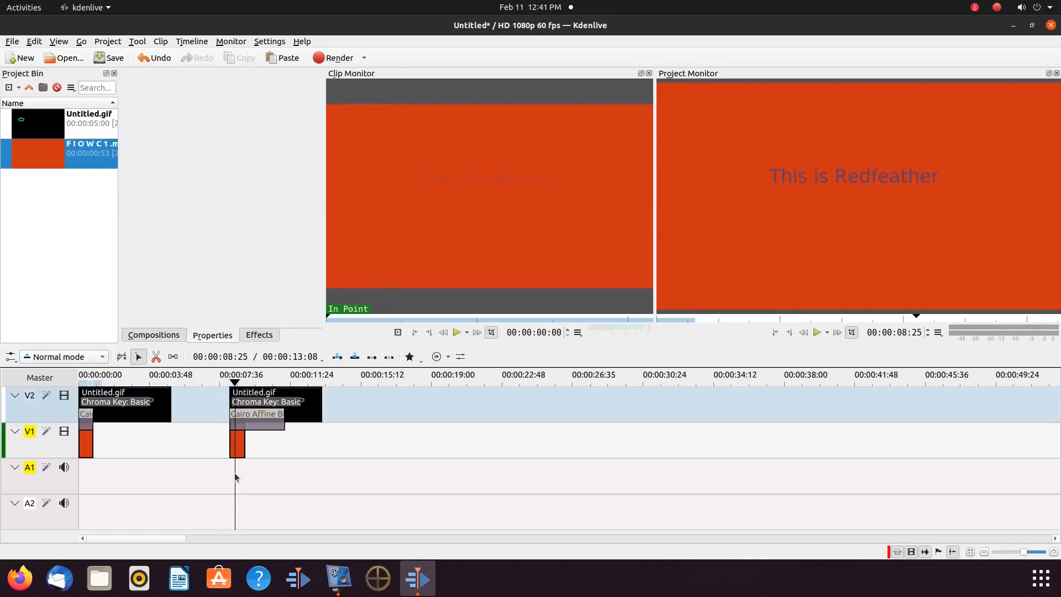
# - Delete the Cairo Affine Blend composition from the second Untitled.gif clip
pyautogui.click(255, 418)
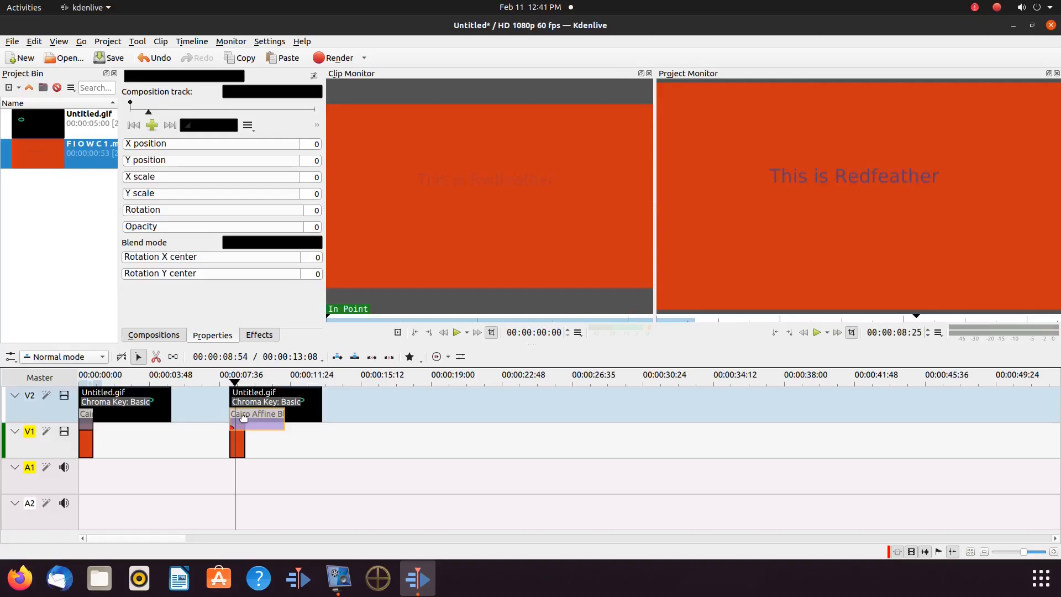
pyautogui.rightClick(255, 417)
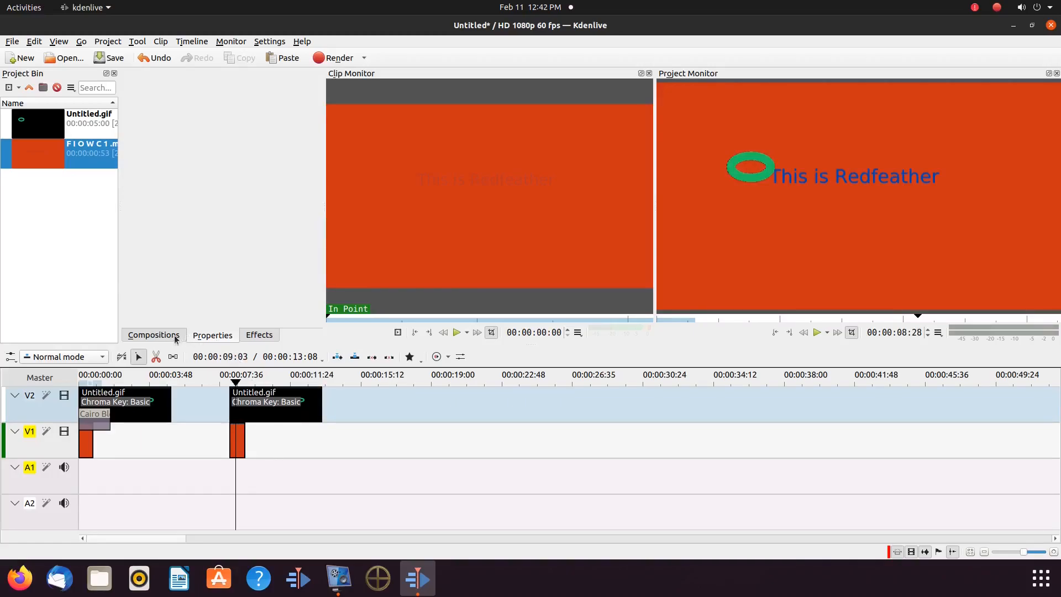
pyautogui.click(154, 334)
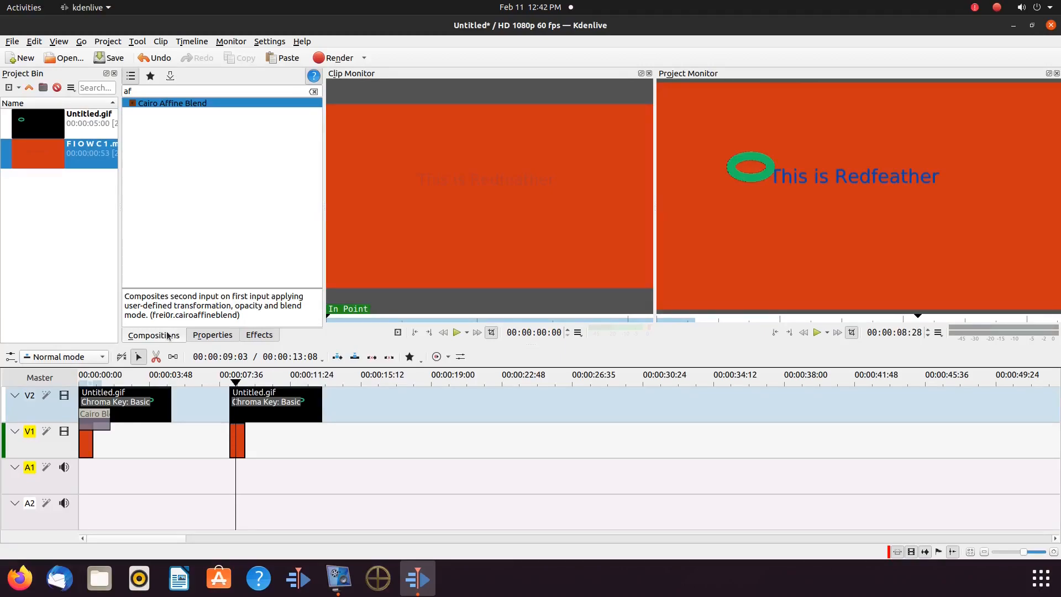
# - Find Cairo Blend via 'ca' search and add it between the second GIF and orange clip
pyautogui.write('ca')
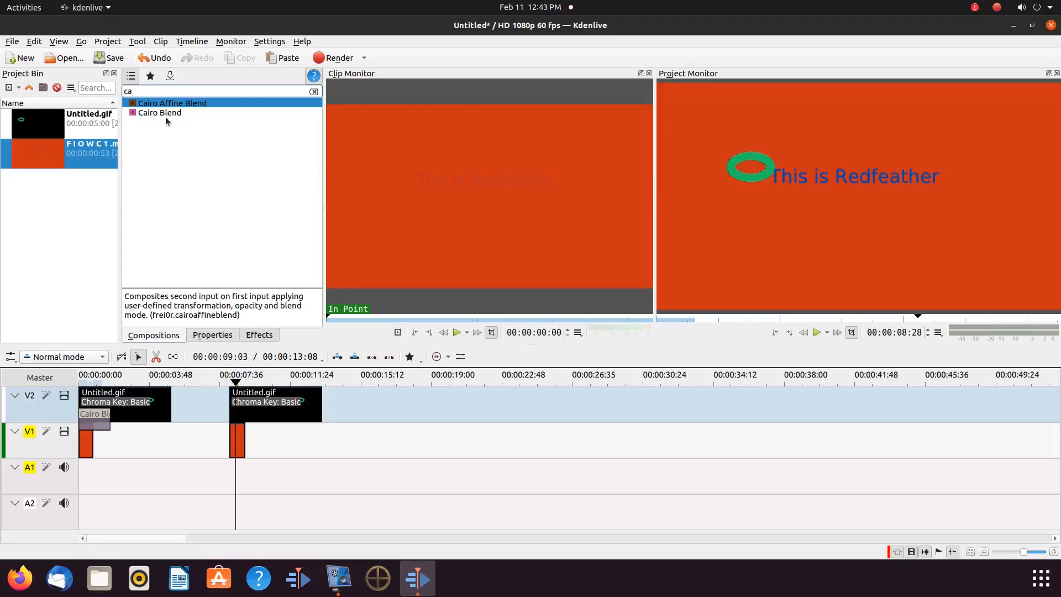
pyautogui.click(158, 113)
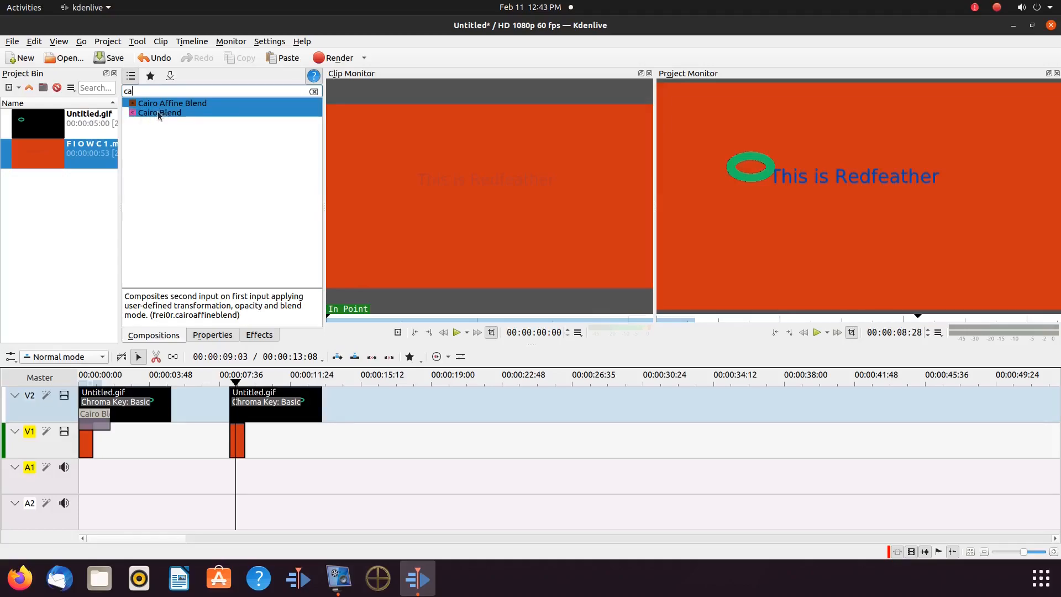
pyautogui.click(159, 113)
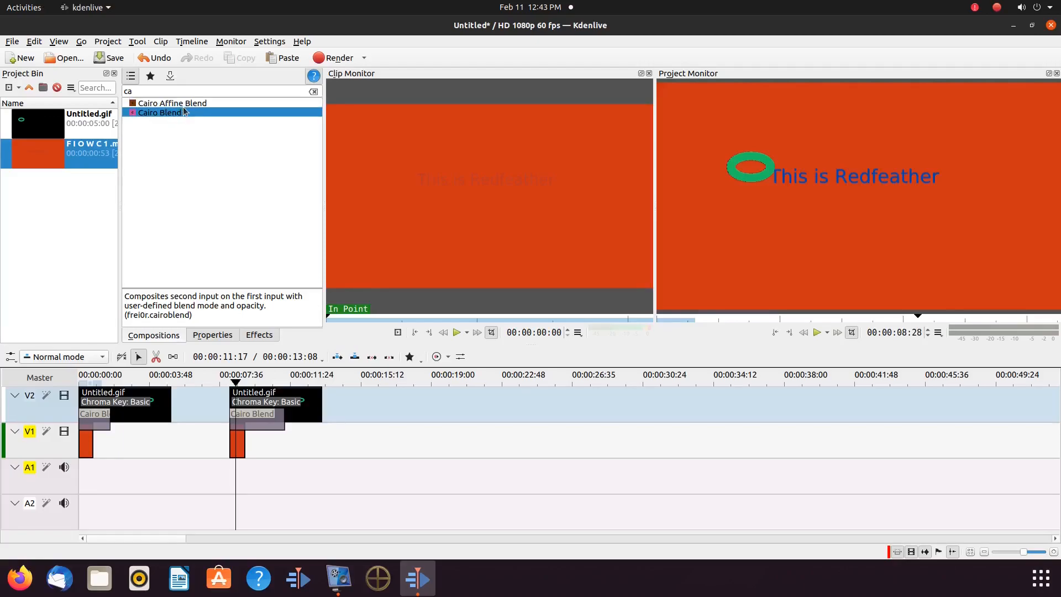
pyautogui.moveTo(198, 242)
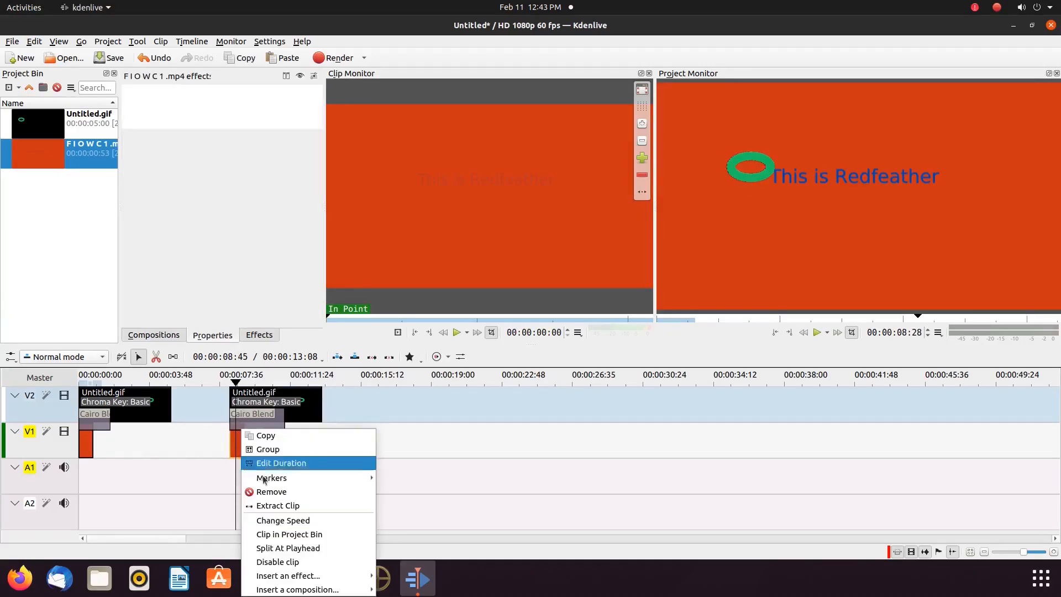
# - Slightly reduce the orange clip's playback speed via Change Speed
pyautogui.click(283, 519)
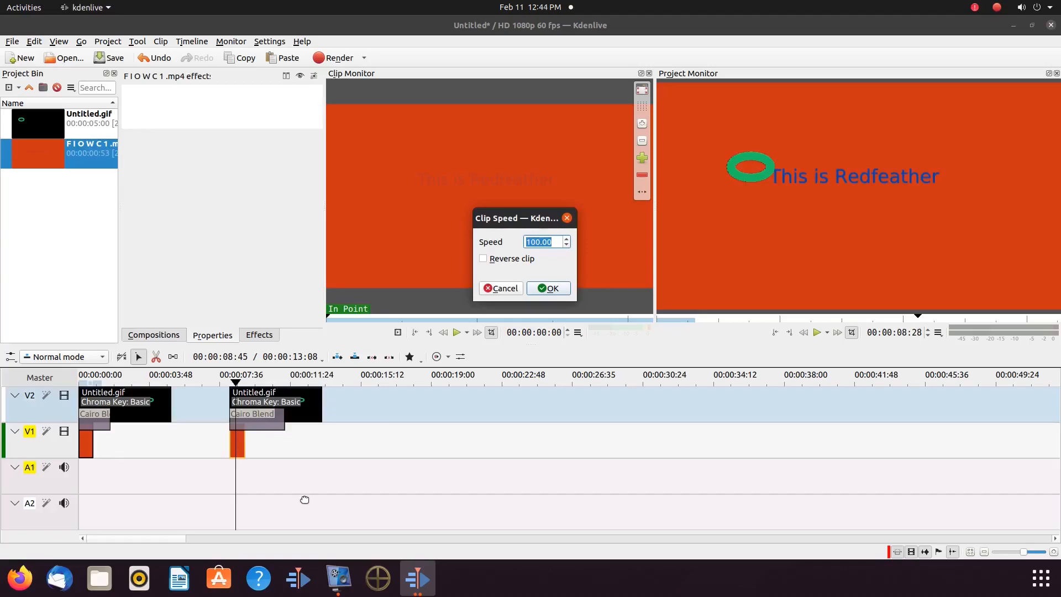
pyautogui.moveTo(388, 458)
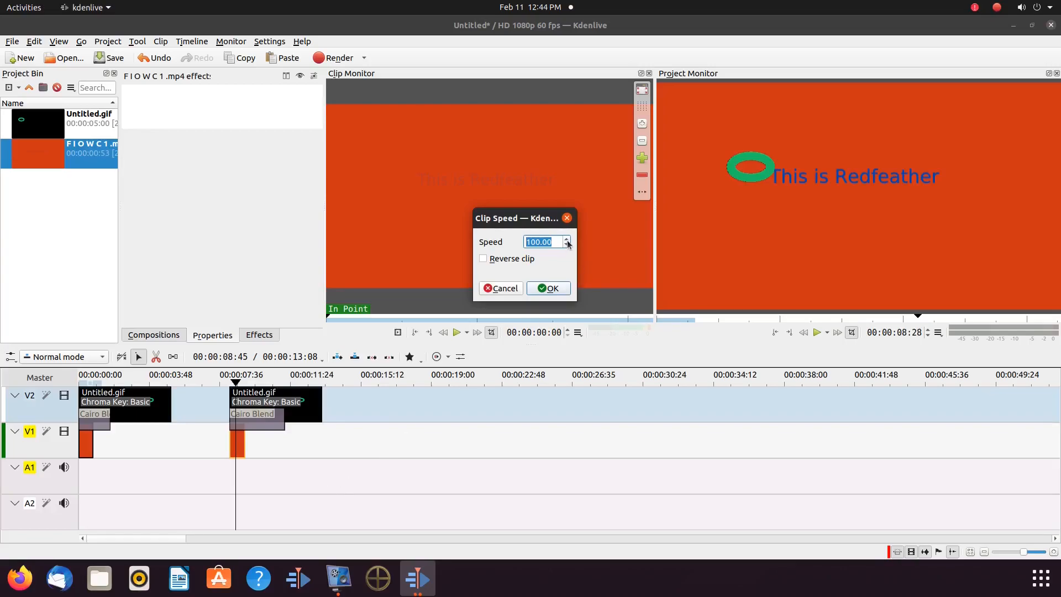
pyautogui.click(566, 245)
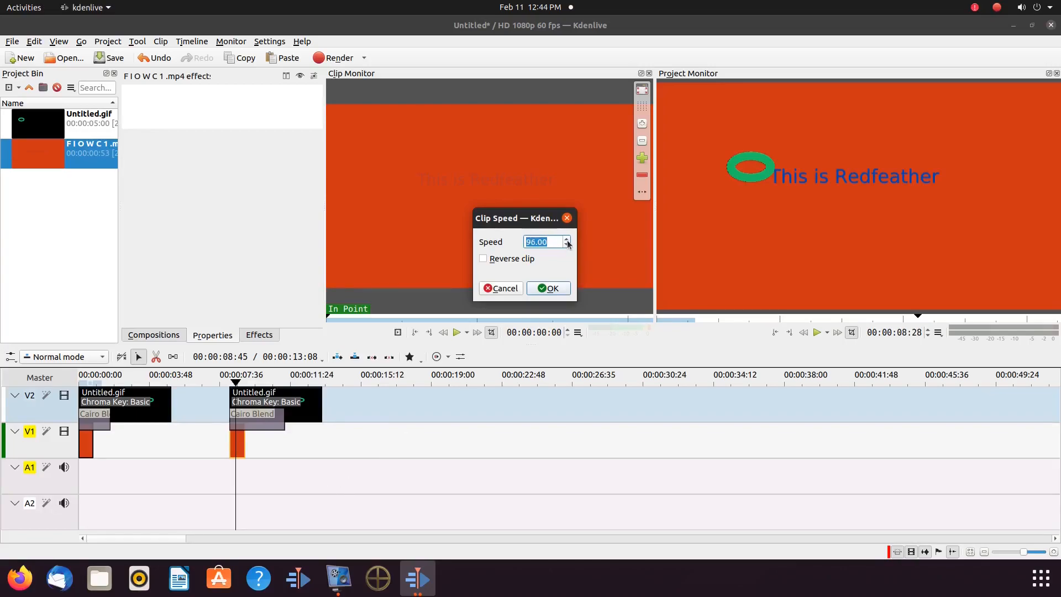
pyautogui.click(566, 245)
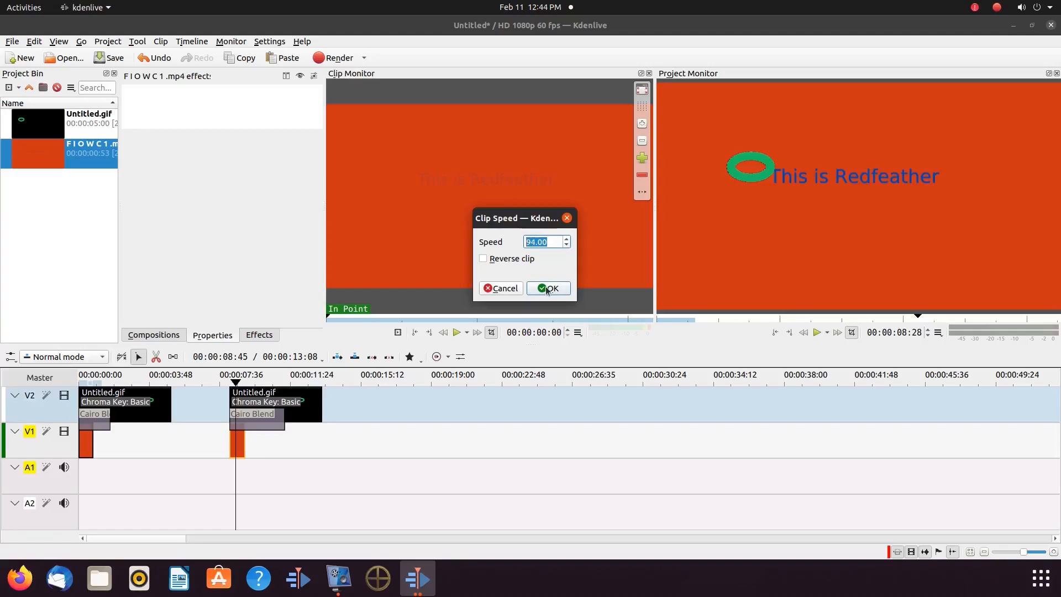
pyautogui.click(548, 288)
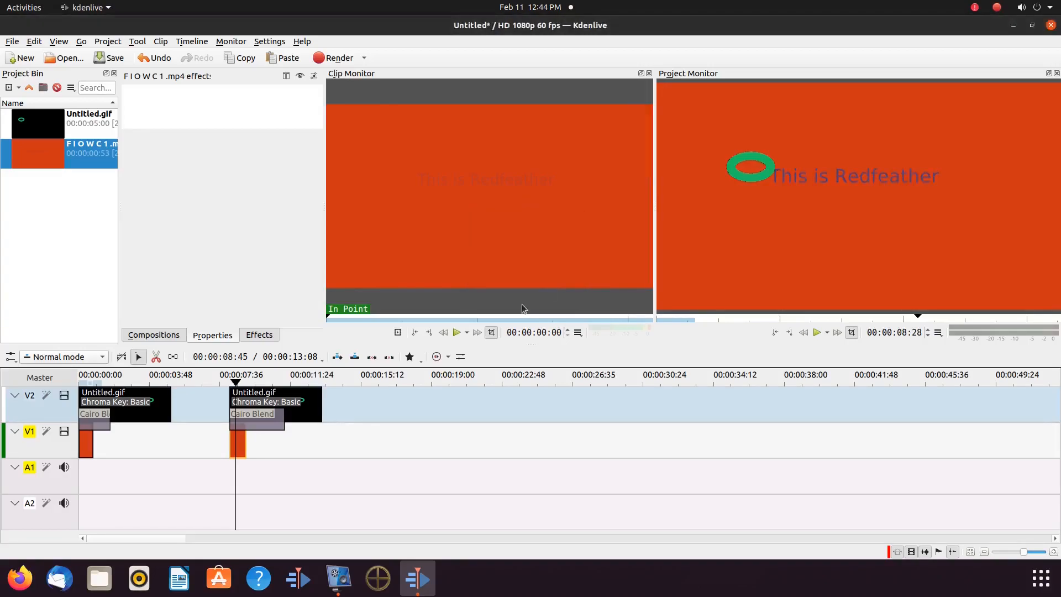
# - Reopen Change Speed and set the orange clip to 18% speed, stretching it longer
pyautogui.rightClick(243, 446)
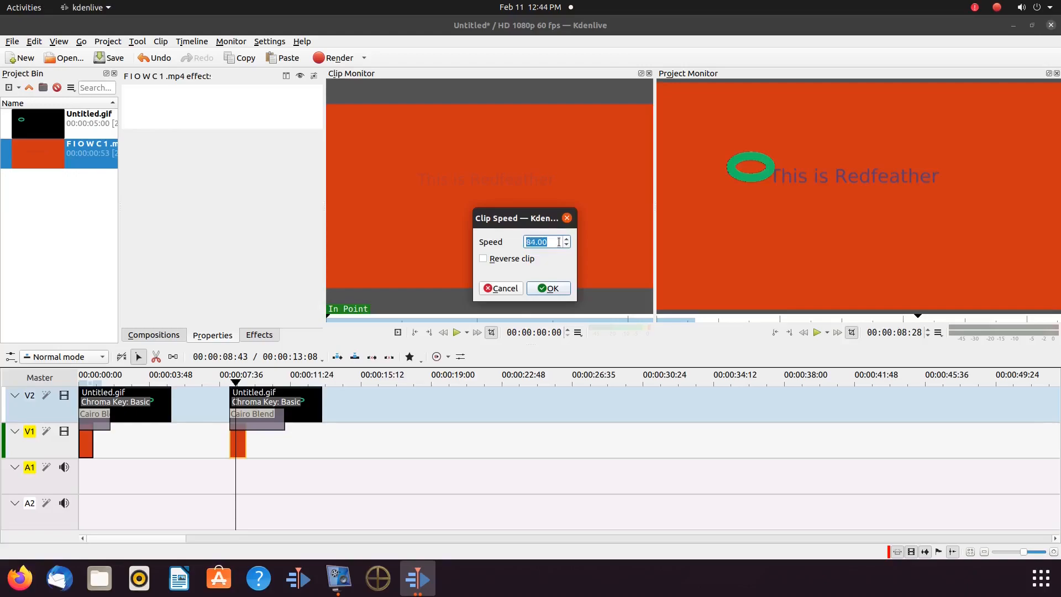
pyautogui.write('56.00')
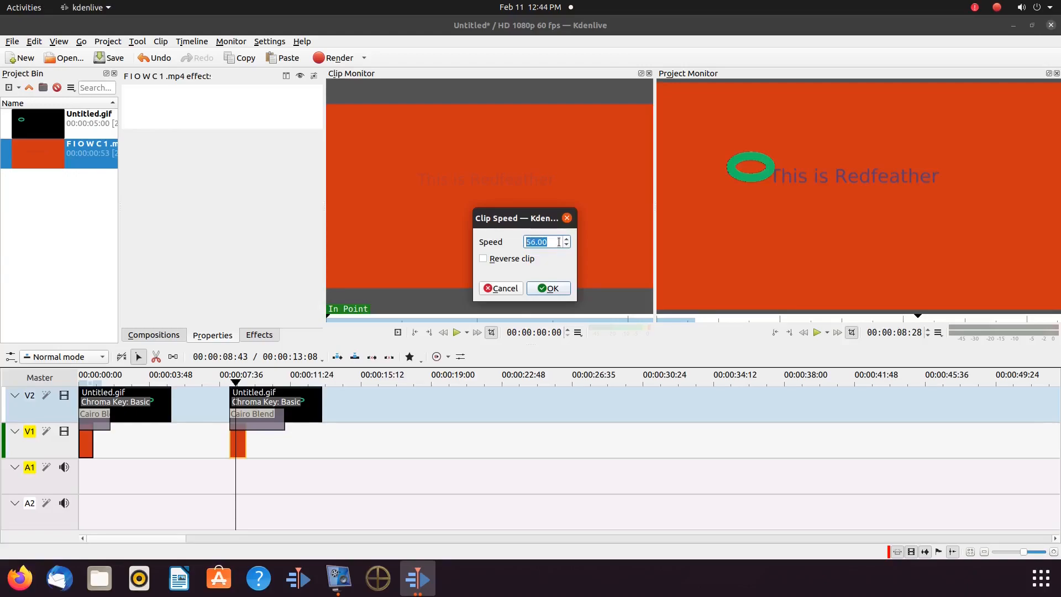
pyautogui.write('27.00')
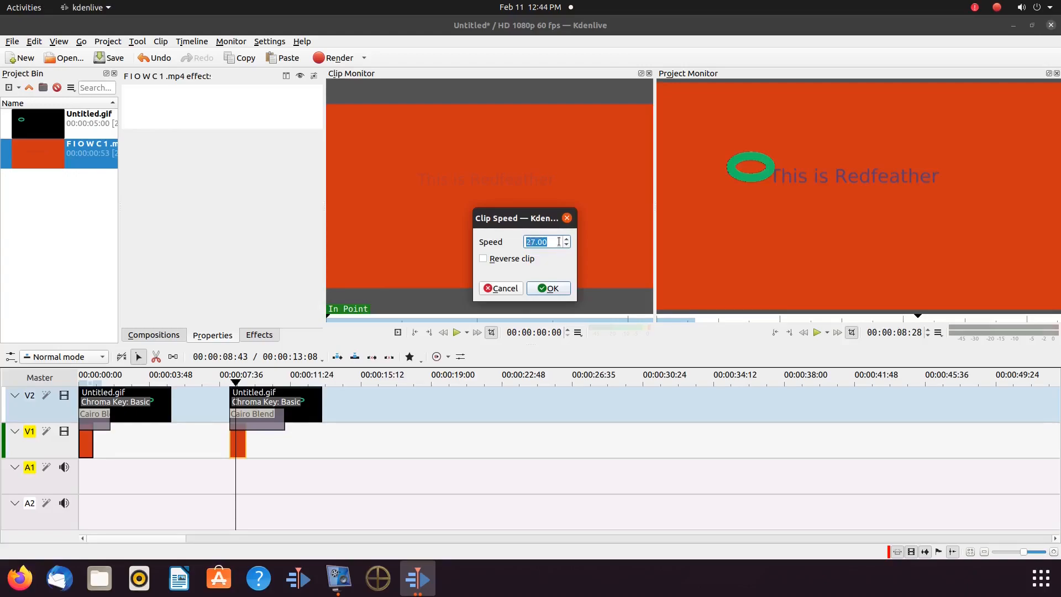
pyautogui.write('20.00')
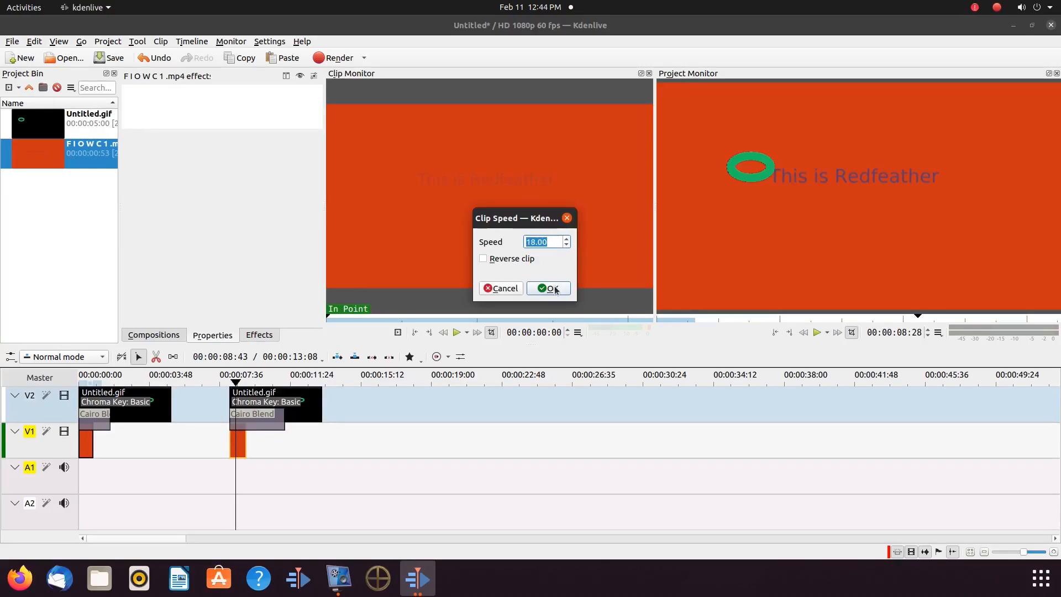
pyautogui.click(549, 287)
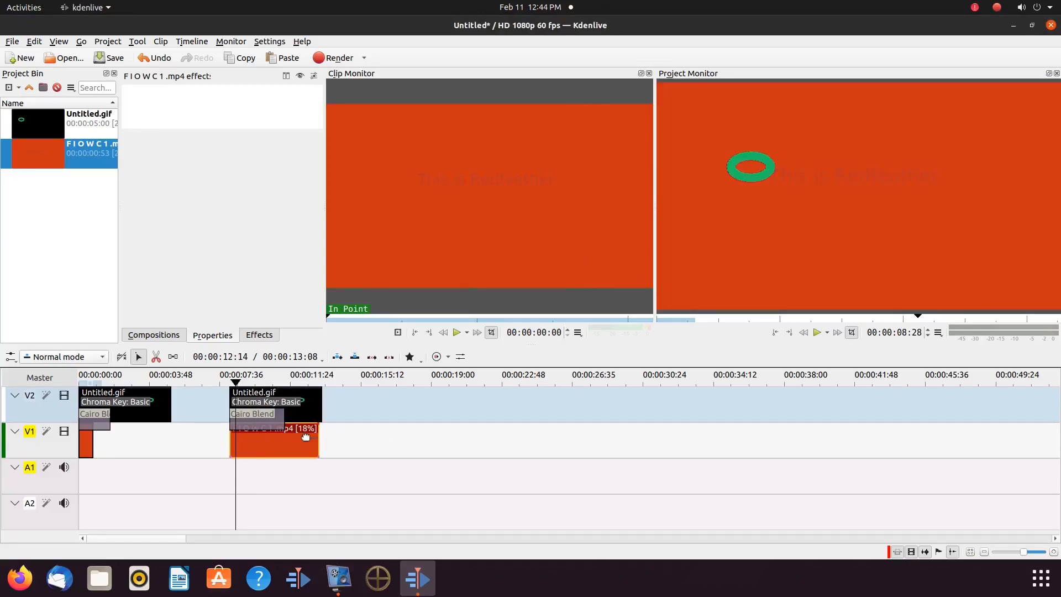
pyautogui.moveTo(305, 442)
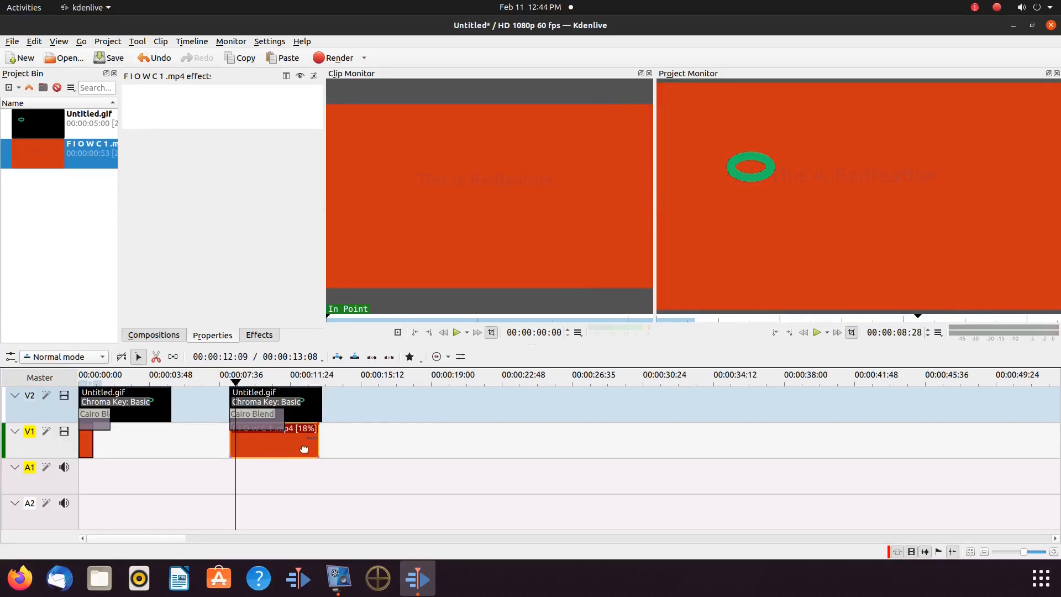
# - Slow the orange clip to 16% via Change Speed, lengthening it slightly
pyautogui.rightClick(302, 448)
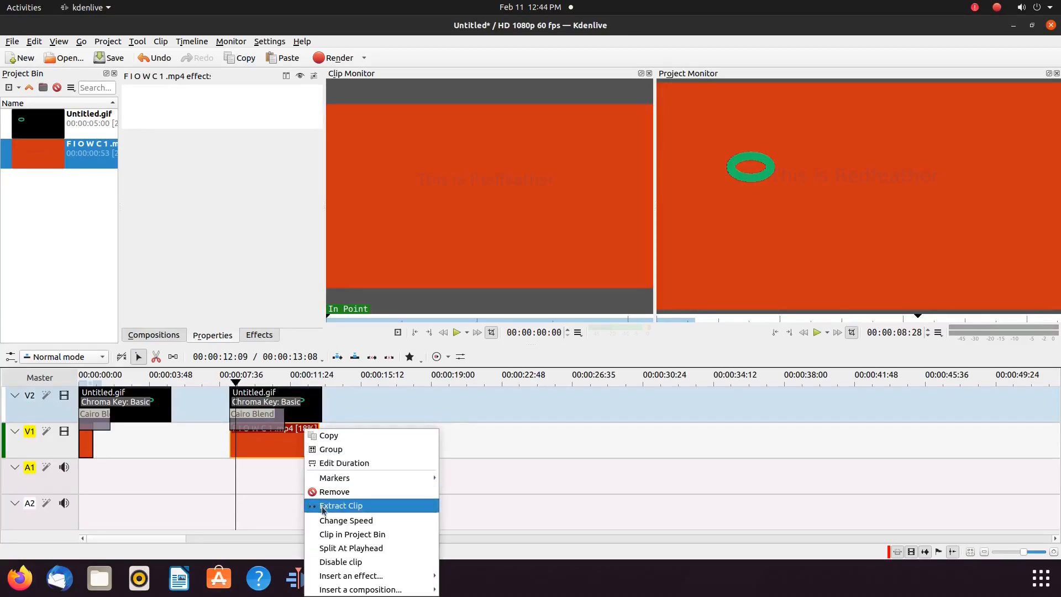
pyautogui.click(346, 521)
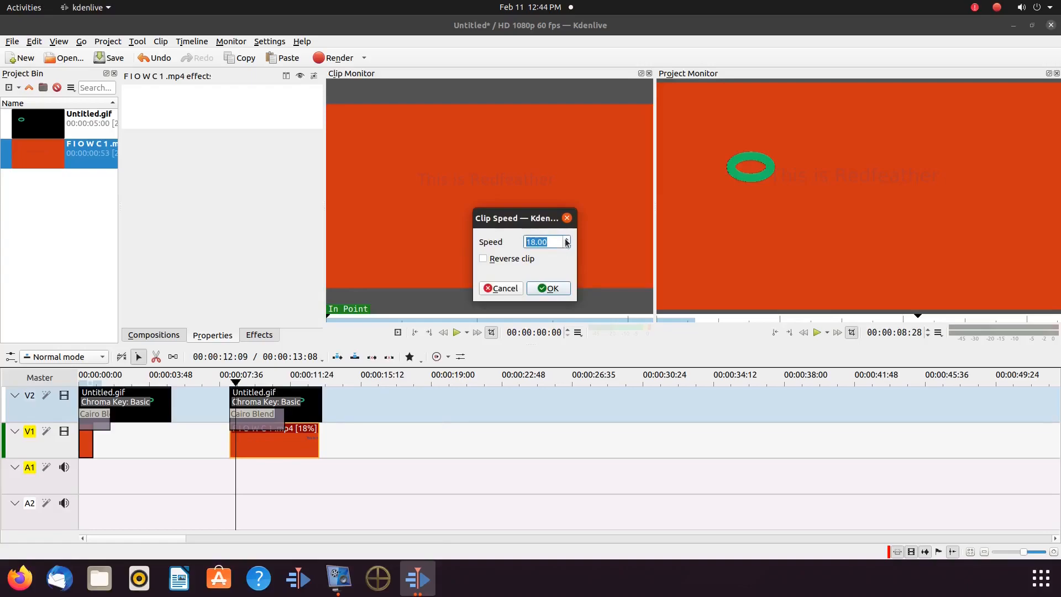
pyautogui.click(565, 246)
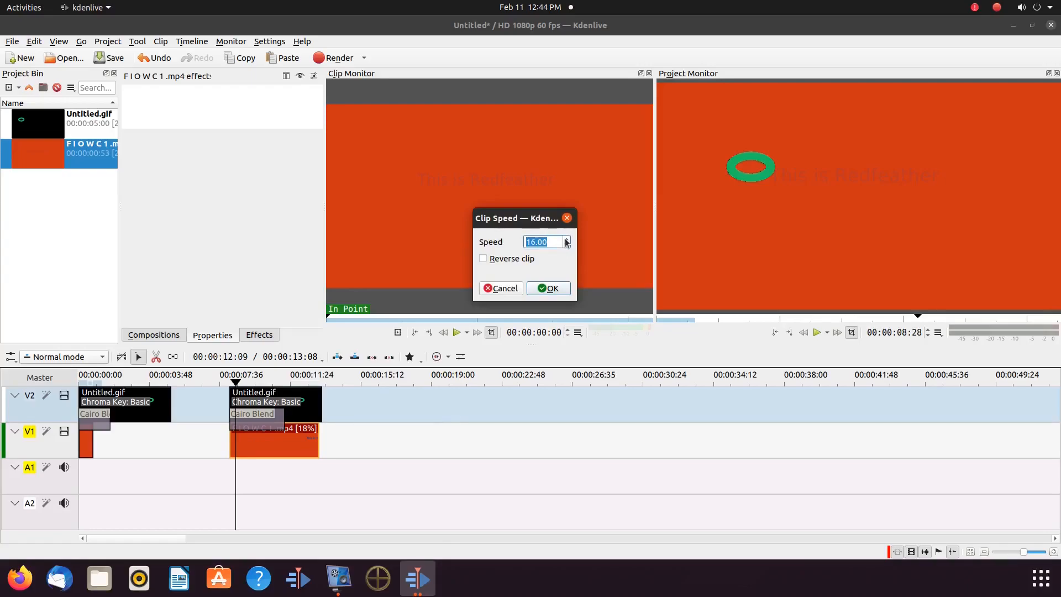
pyautogui.moveTo(518, 325)
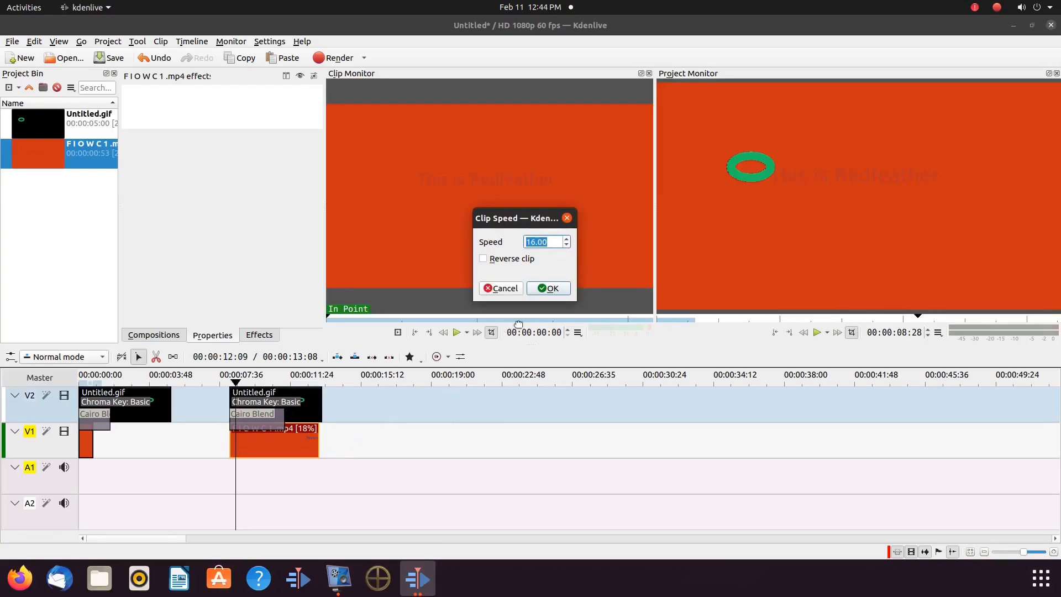
pyautogui.click(549, 287)
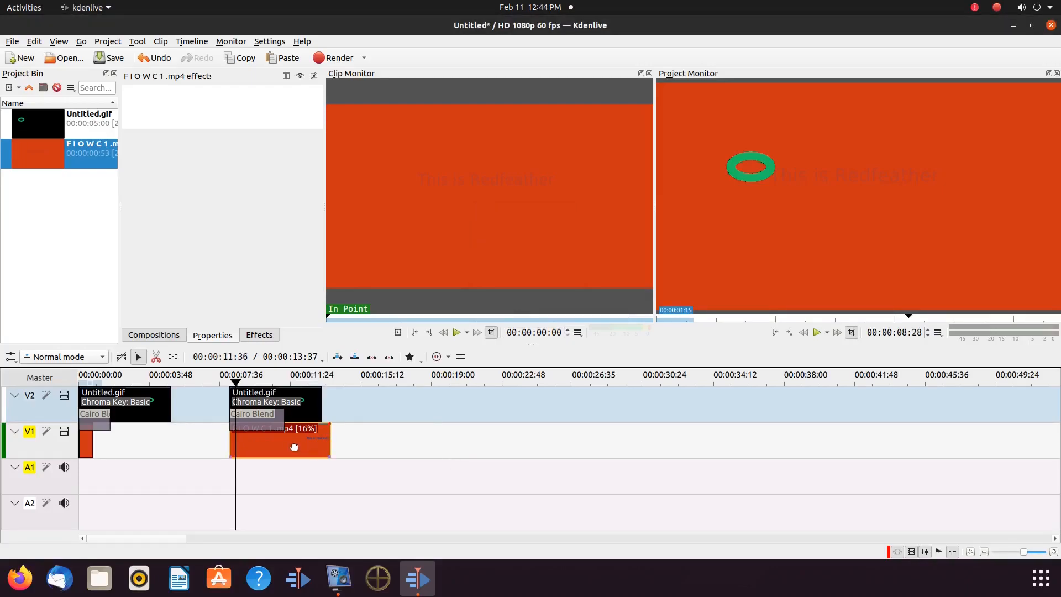
# - Reopen the clip's Change Speed dialog to confirm 16% and dismiss it unchanged
pyautogui.rightClick(293, 446)
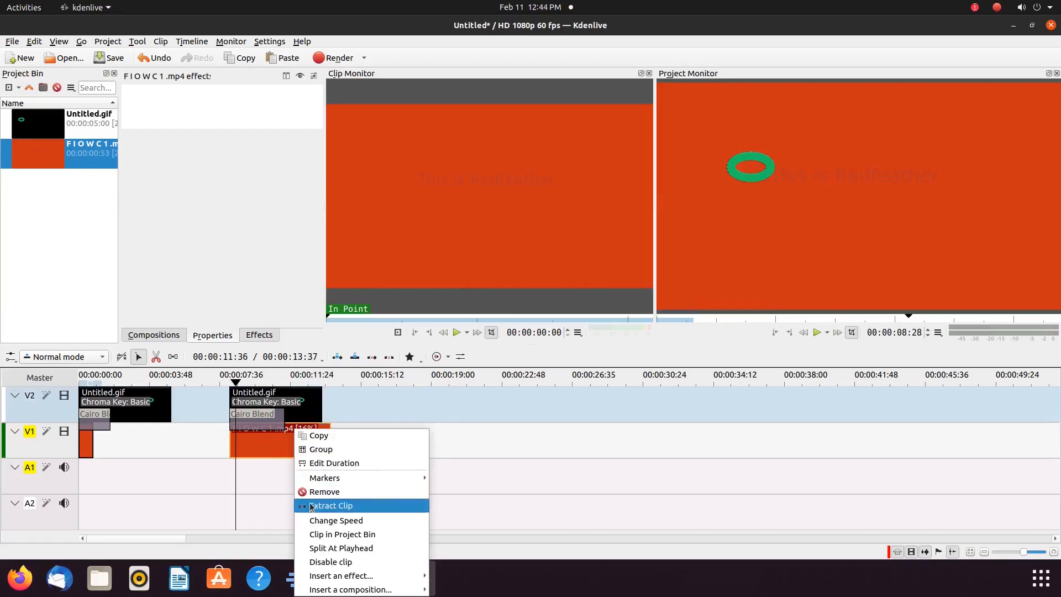
pyautogui.click(336, 521)
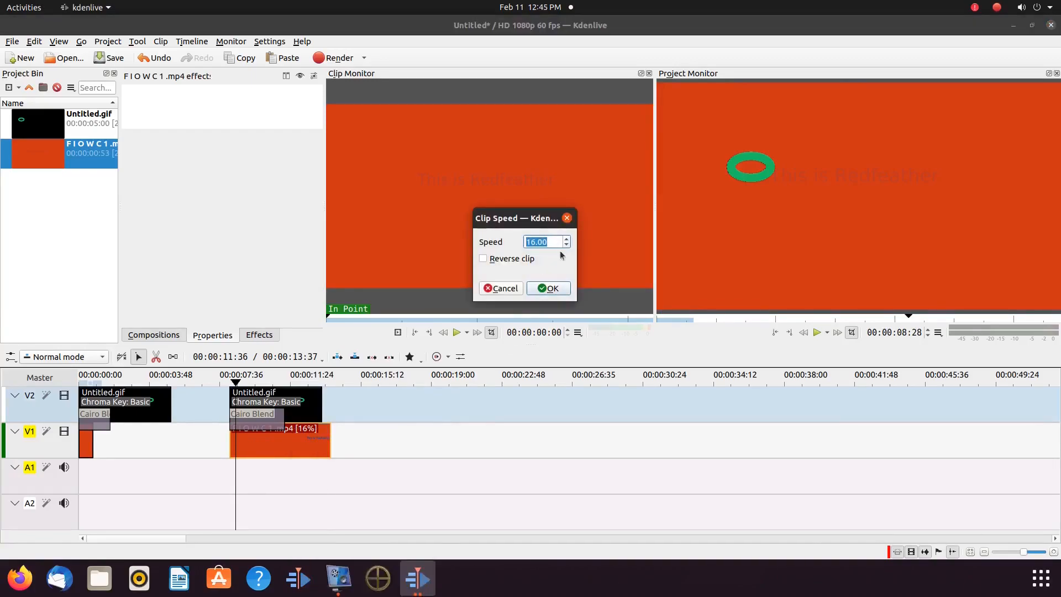
pyautogui.click(548, 287)
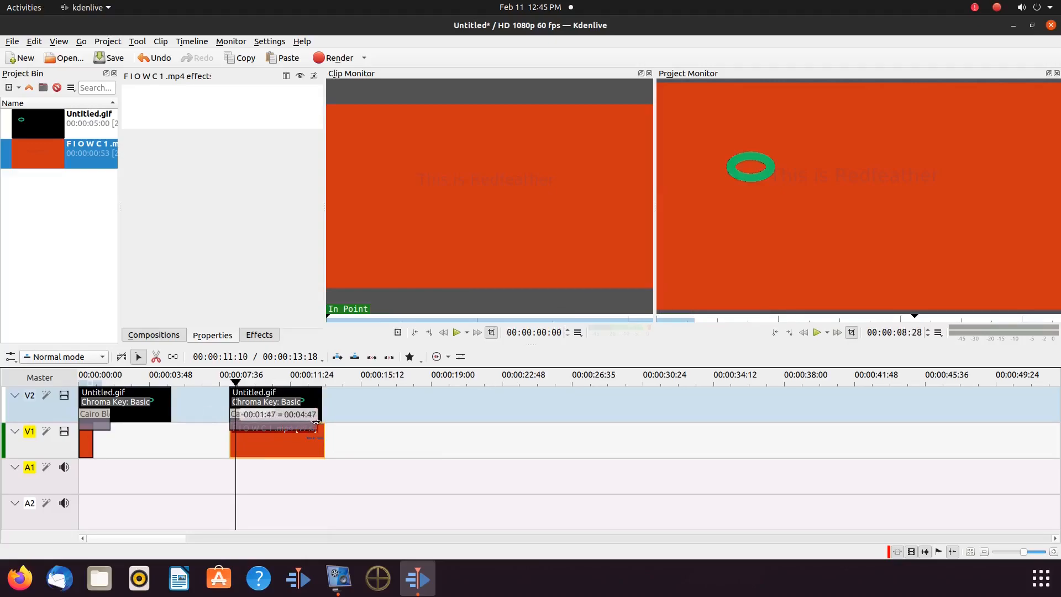
# - Stretch Cairo Blend over the slowed clip, preview playback, and trim the clip to five seconds
pyautogui.click(817, 333)
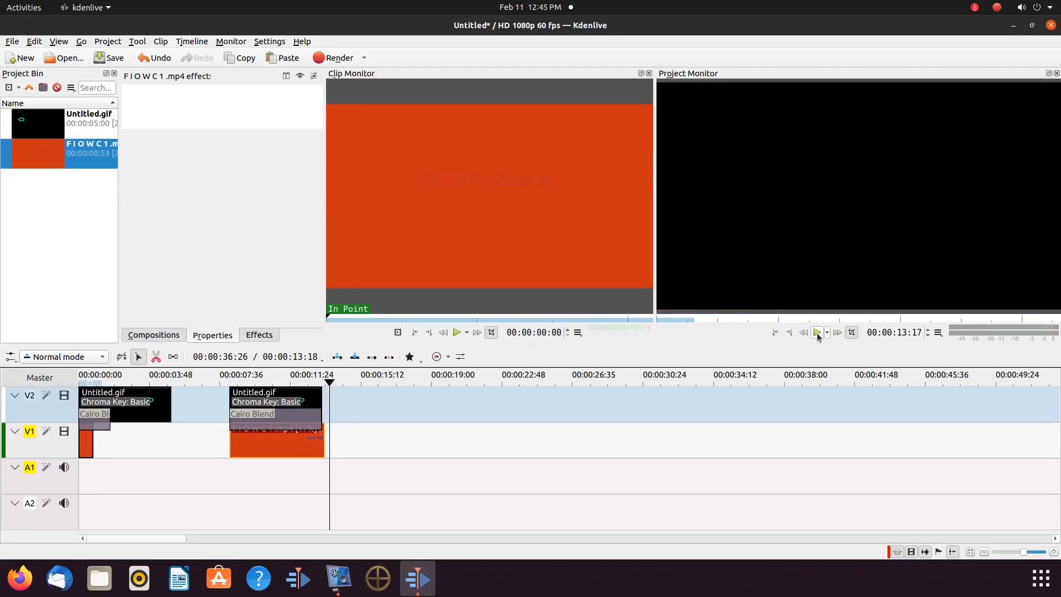
pyautogui.click(817, 332)
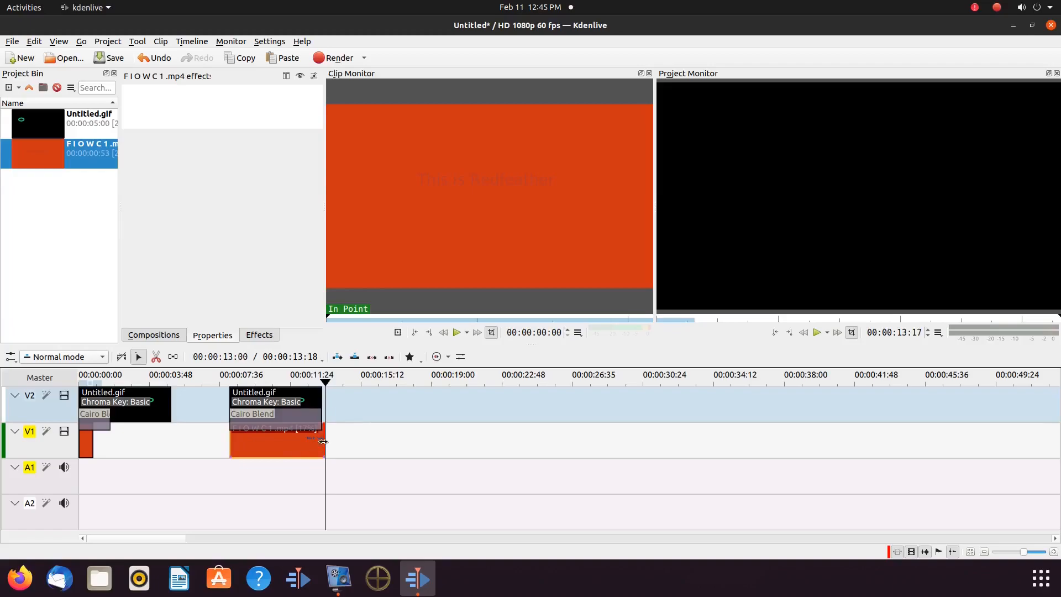
pyautogui.moveTo(324, 444); pyautogui.dragTo(318, 443)
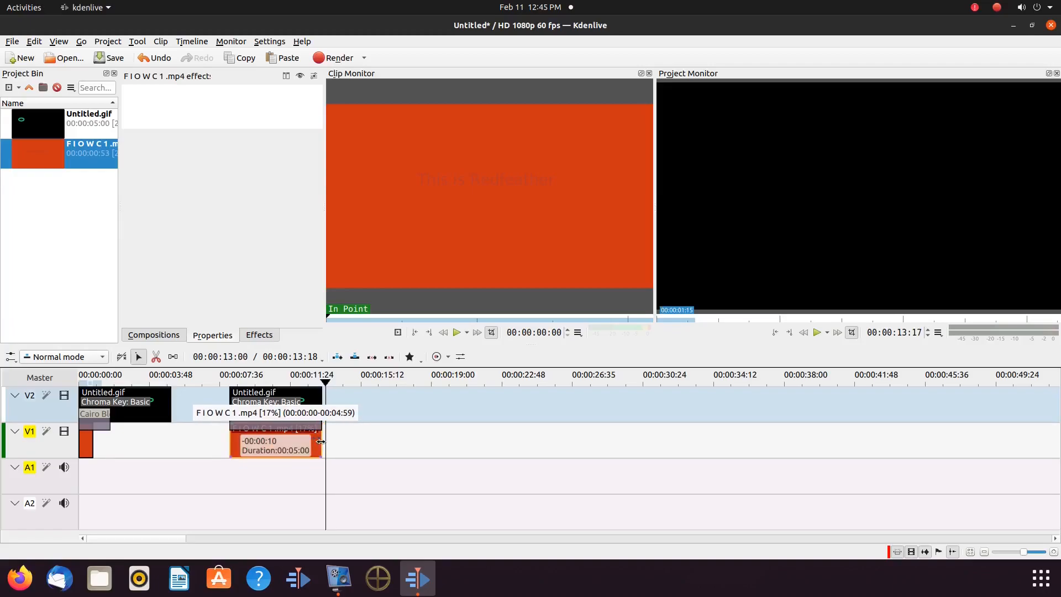